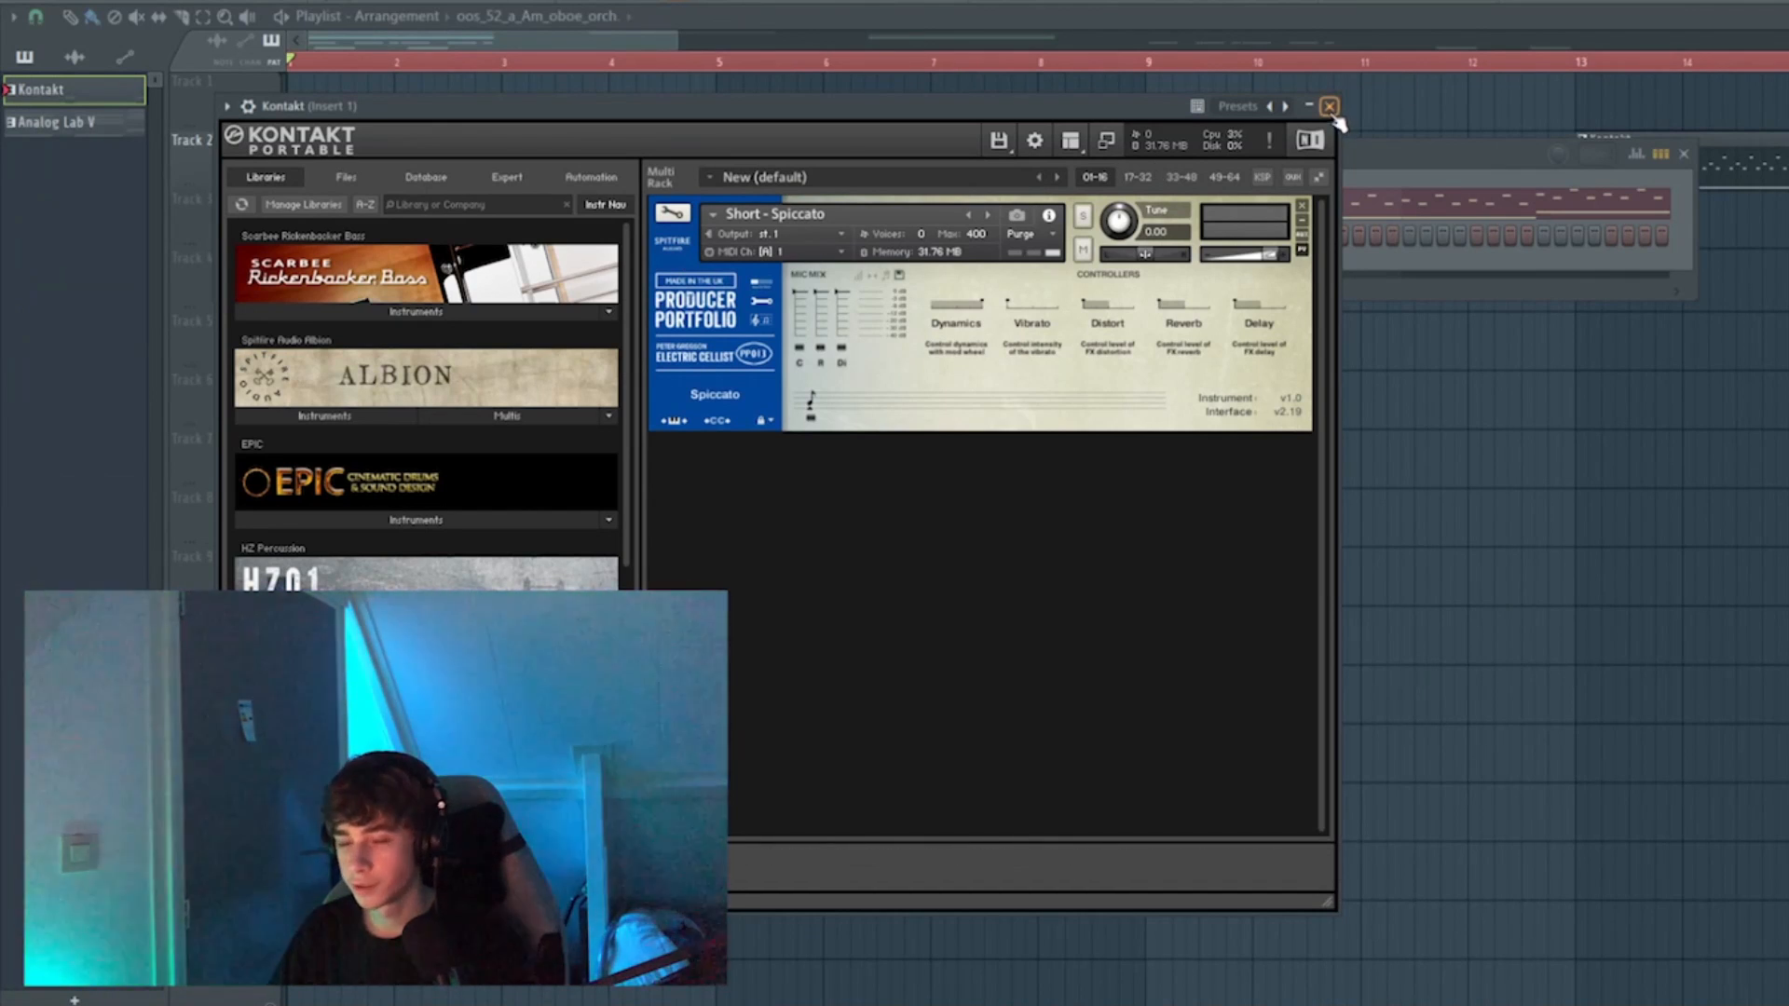
Close the Kontakt spiccato strings plugin window
{"action": "left_click", "coordinate": [1329, 106]}
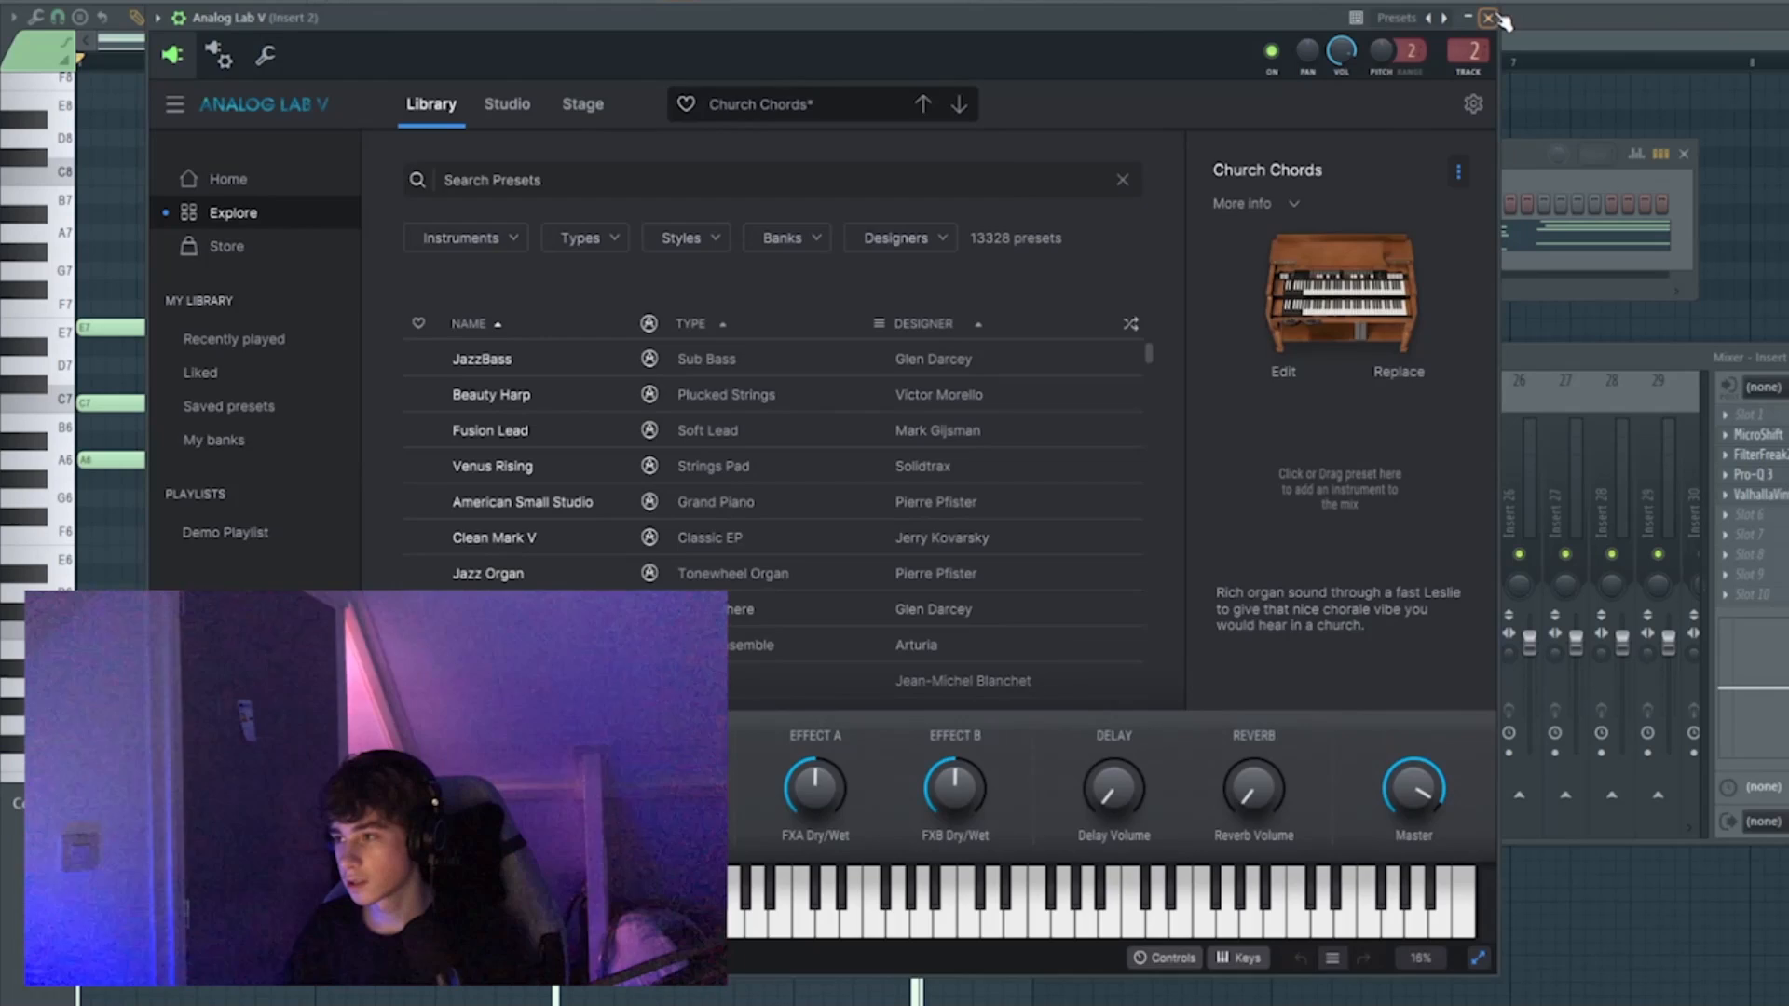
Close Analog Lab V and set a high cut near 6190 Hz on Insert 2's Pro-Q 3
{"action": "left_click", "coordinate": [1488, 16]}
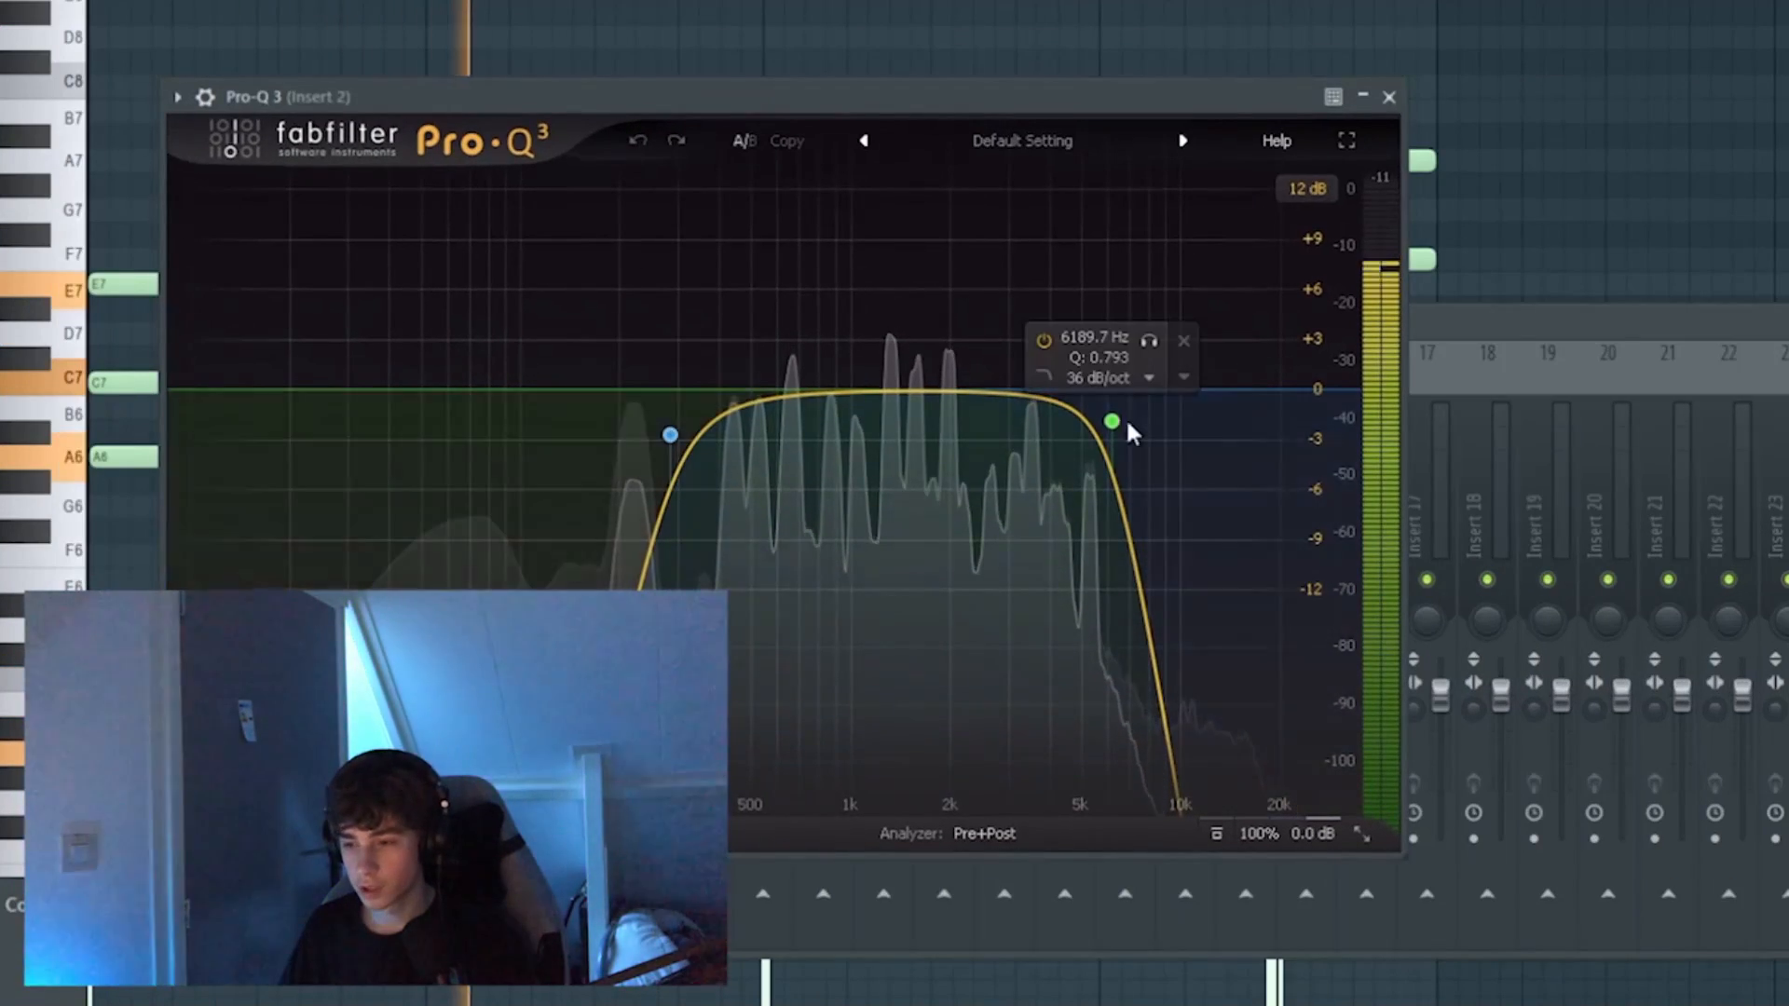
{"action": "left_click", "coordinate": [1389, 96]}
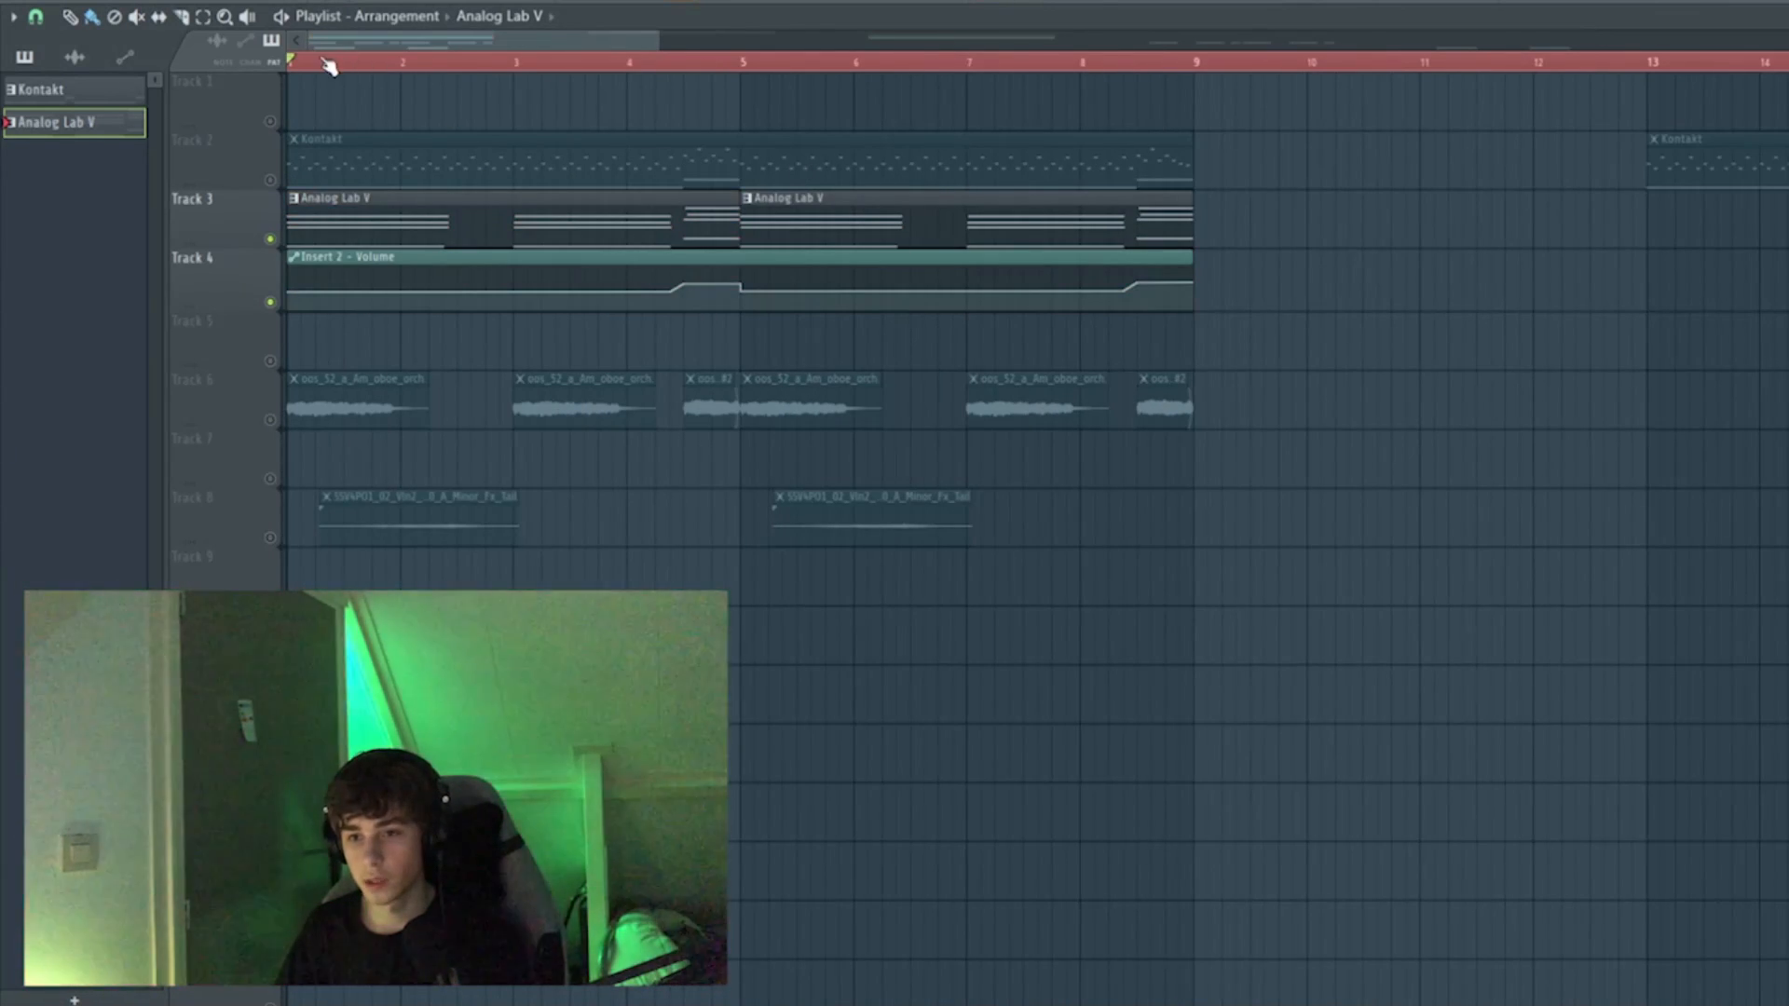
Set playback to start near the beginning of the song
{"action": "left_click", "coordinate": [376, 62]}
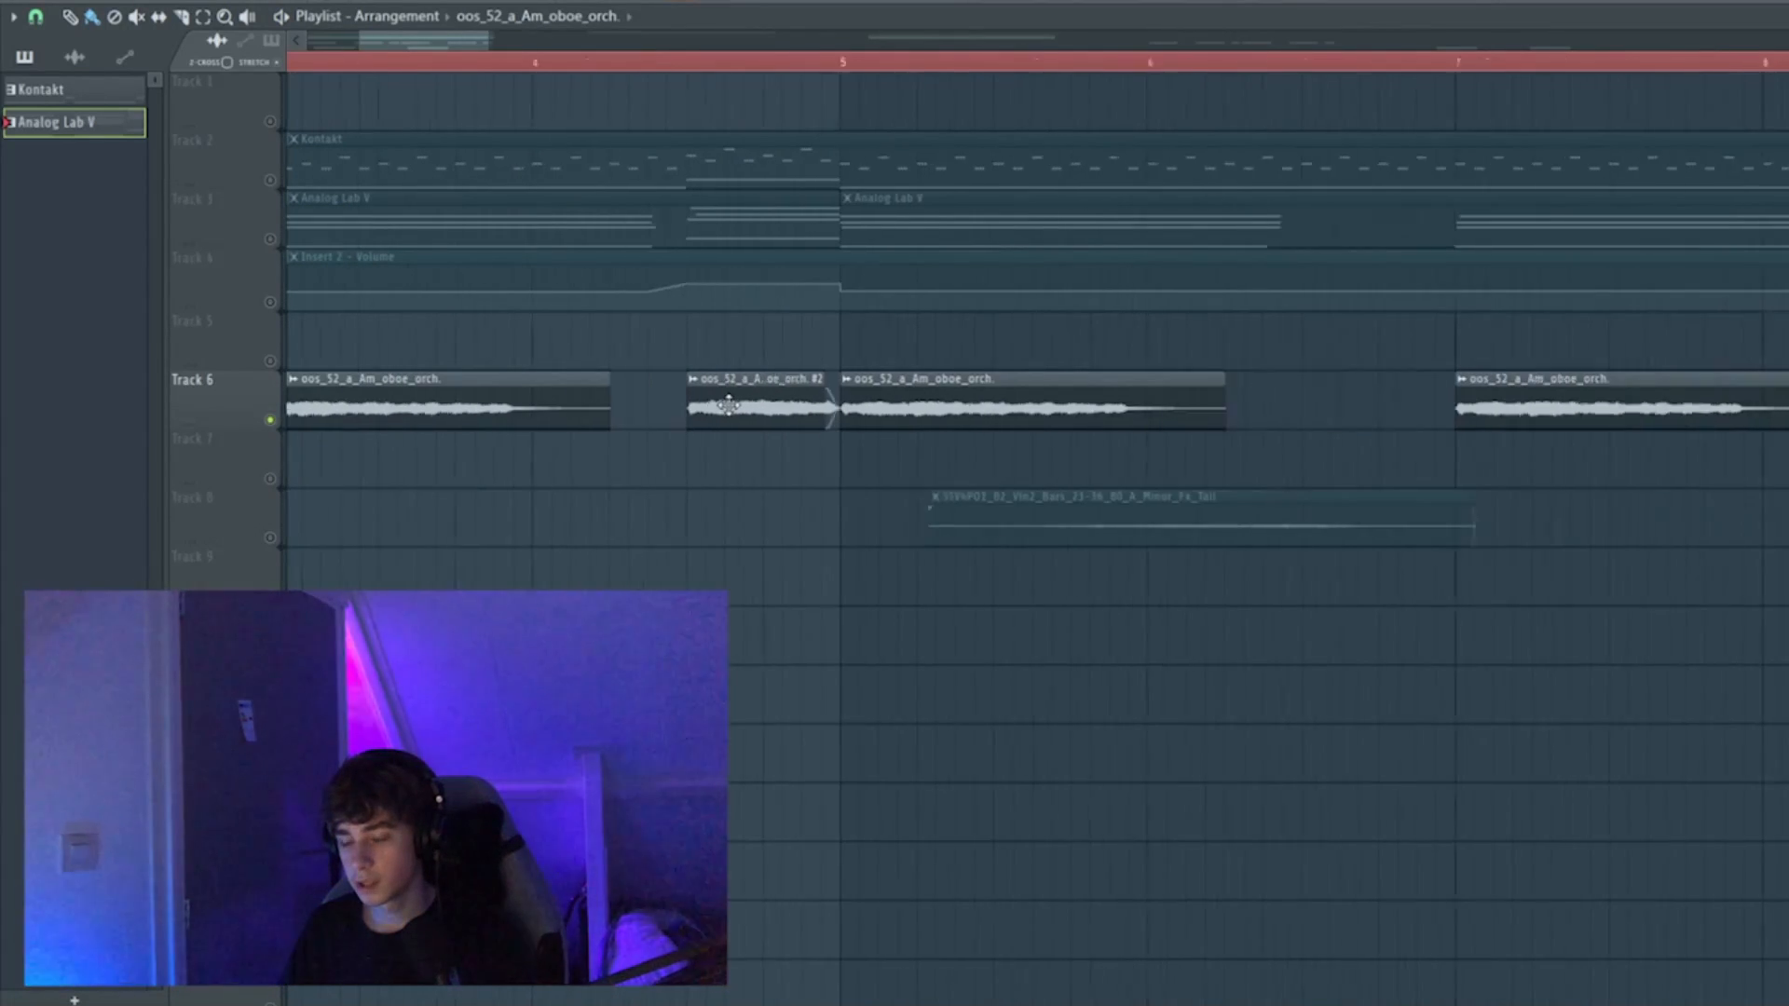
Open the #2 oboe sample settings, close Little AlterBoy, and adjust FilterFreak's filter
{"action": "double_click", "coordinate": [759, 405]}
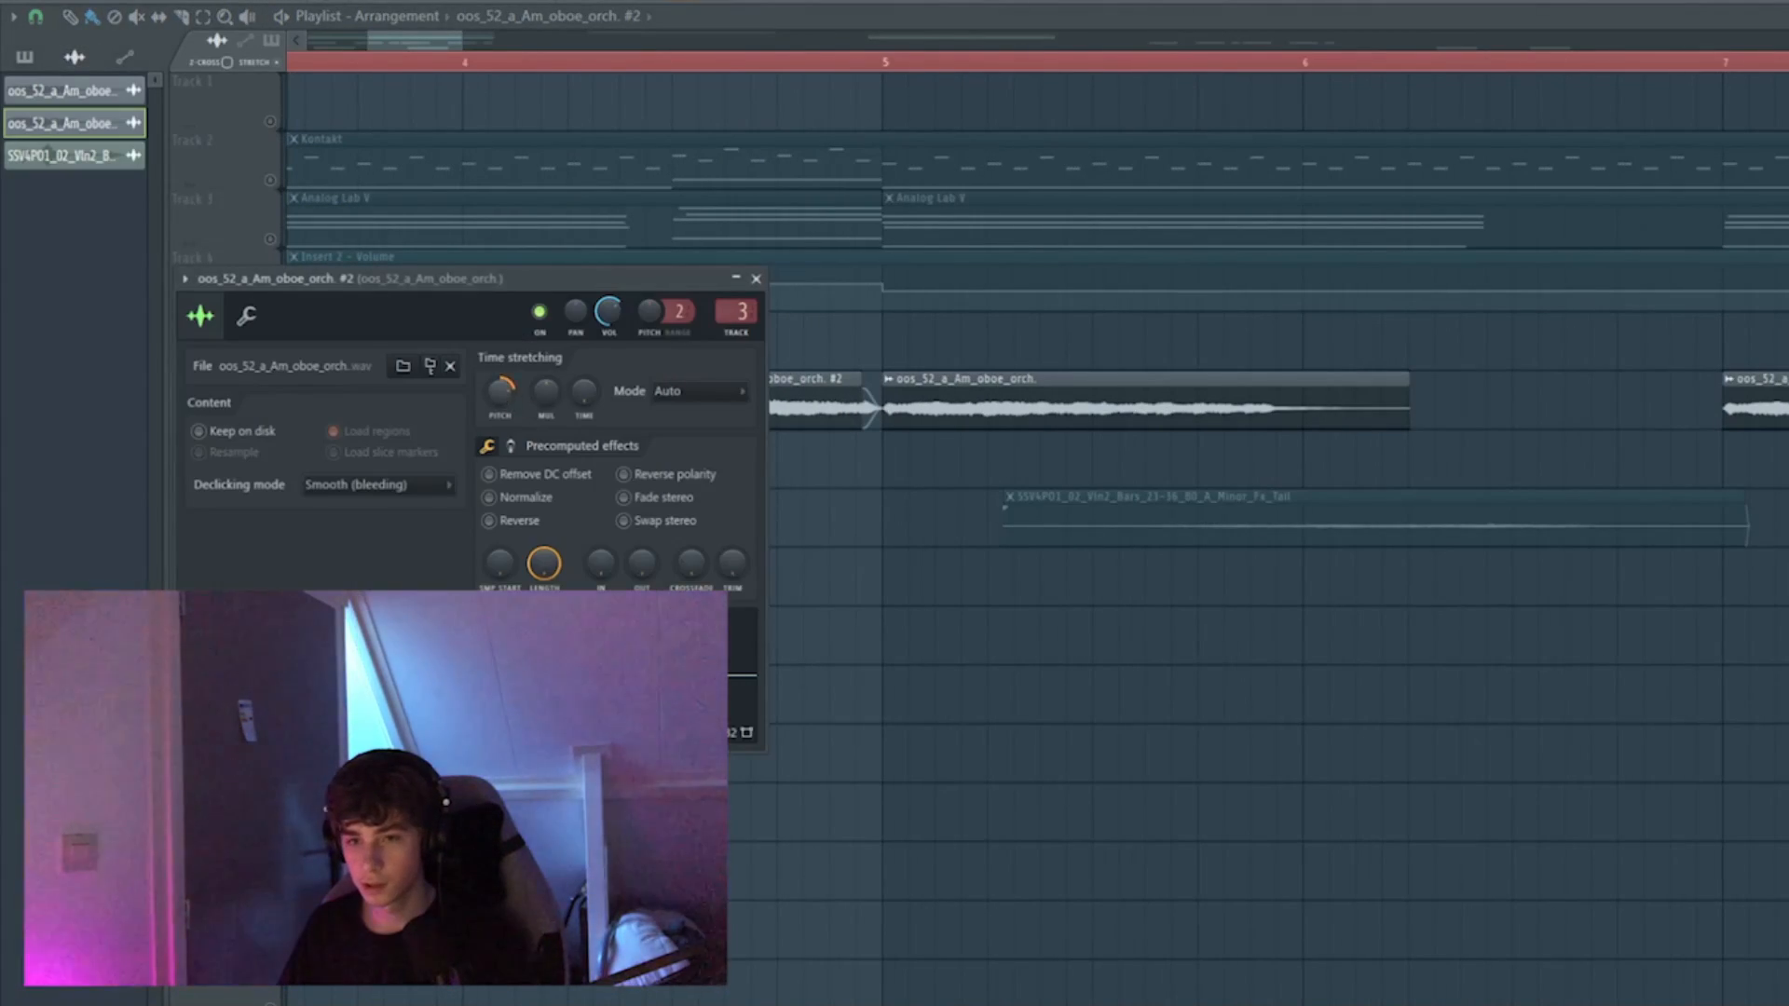
{"action": "left_click", "coordinate": [755, 278]}
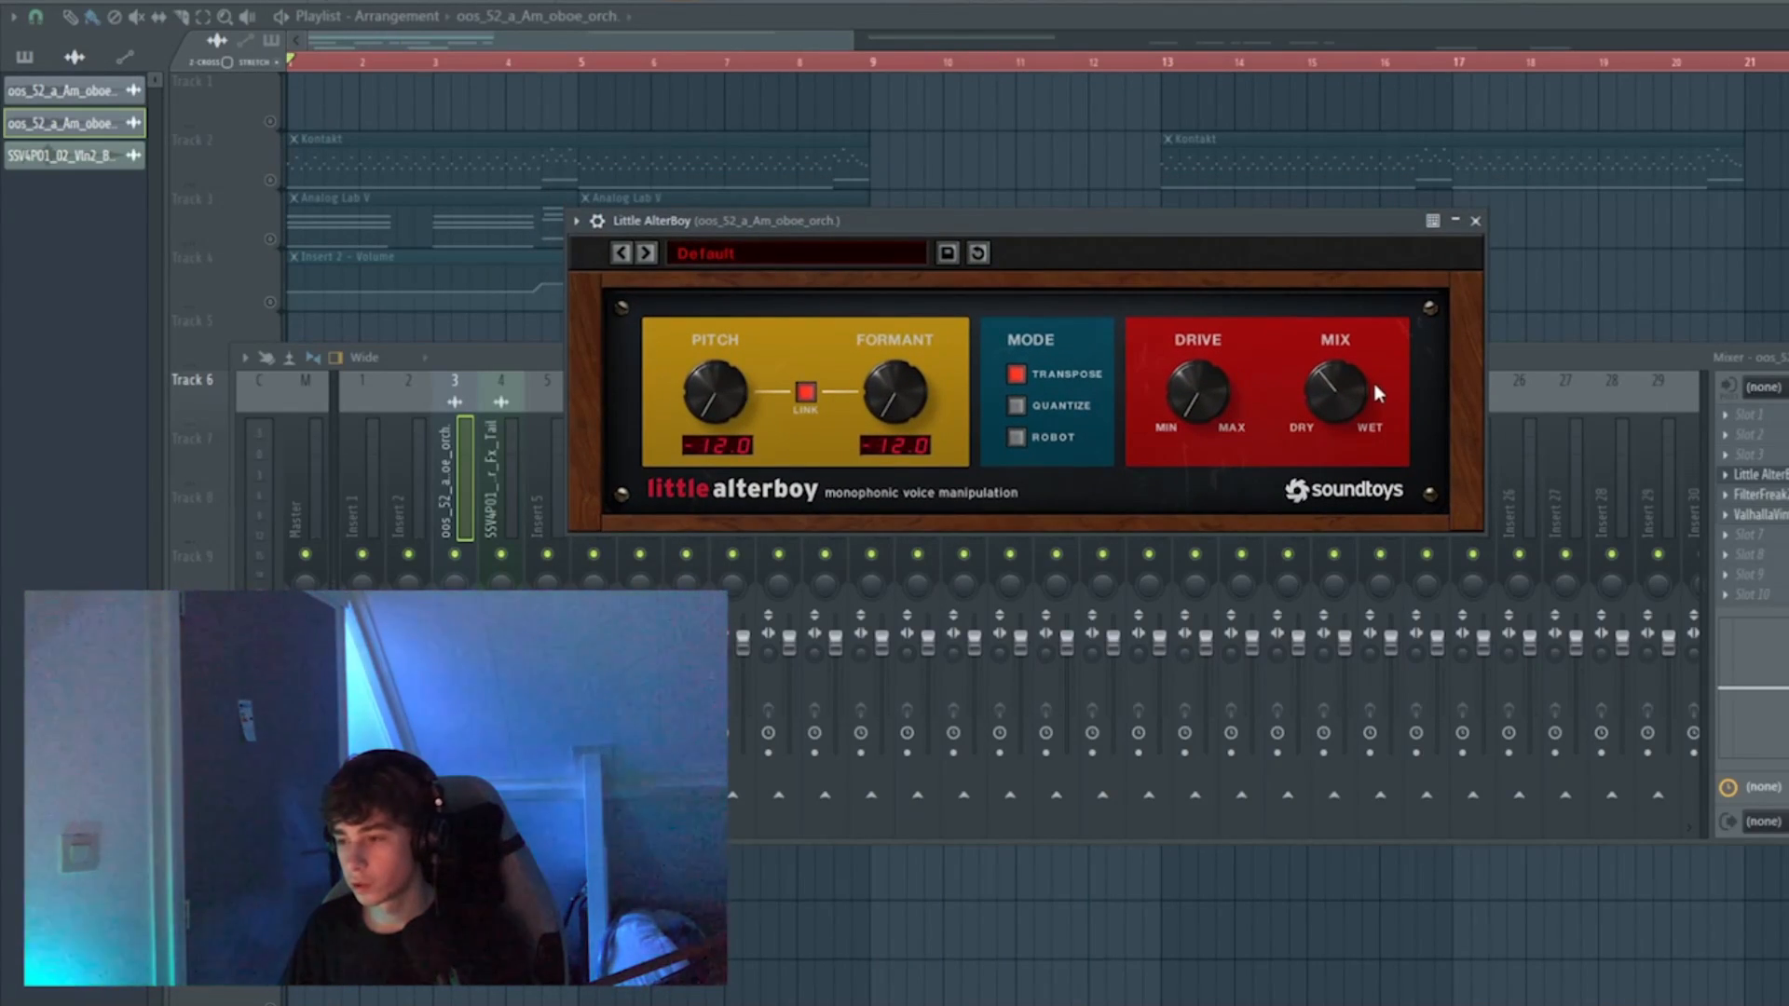
{"action": "left_click", "coordinate": [1475, 220]}
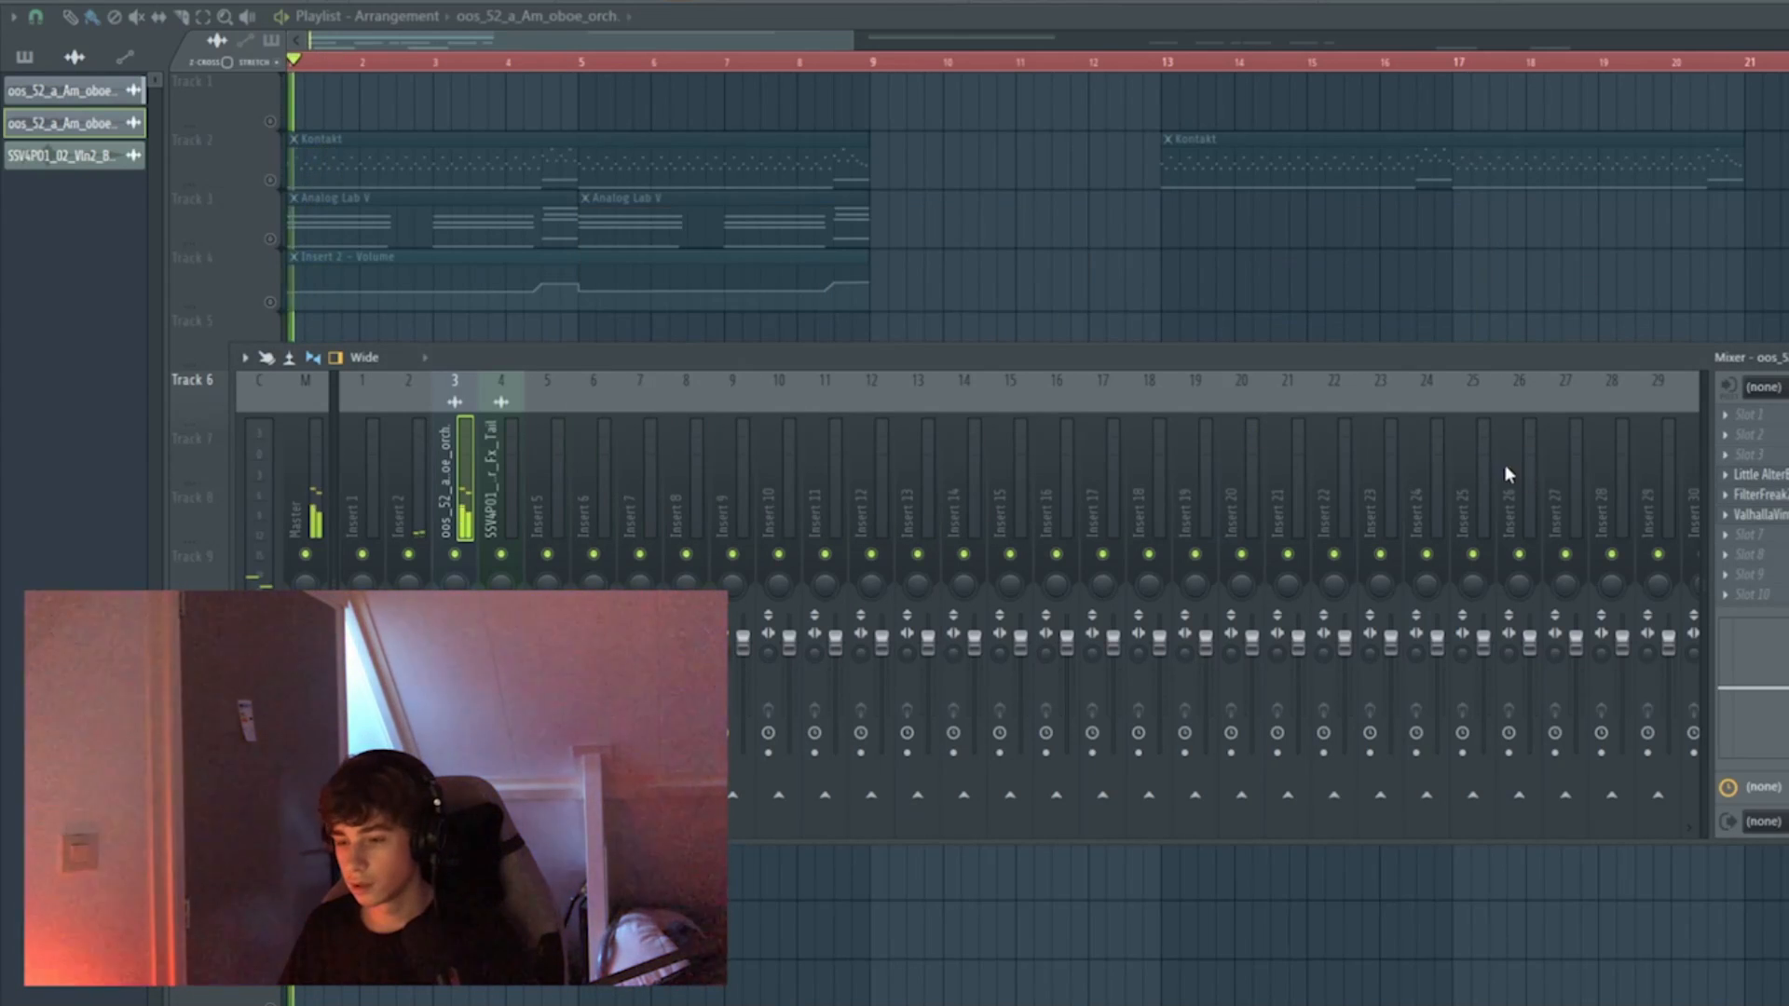
{"action": "mouse_move", "coordinate": [1595, 496]}
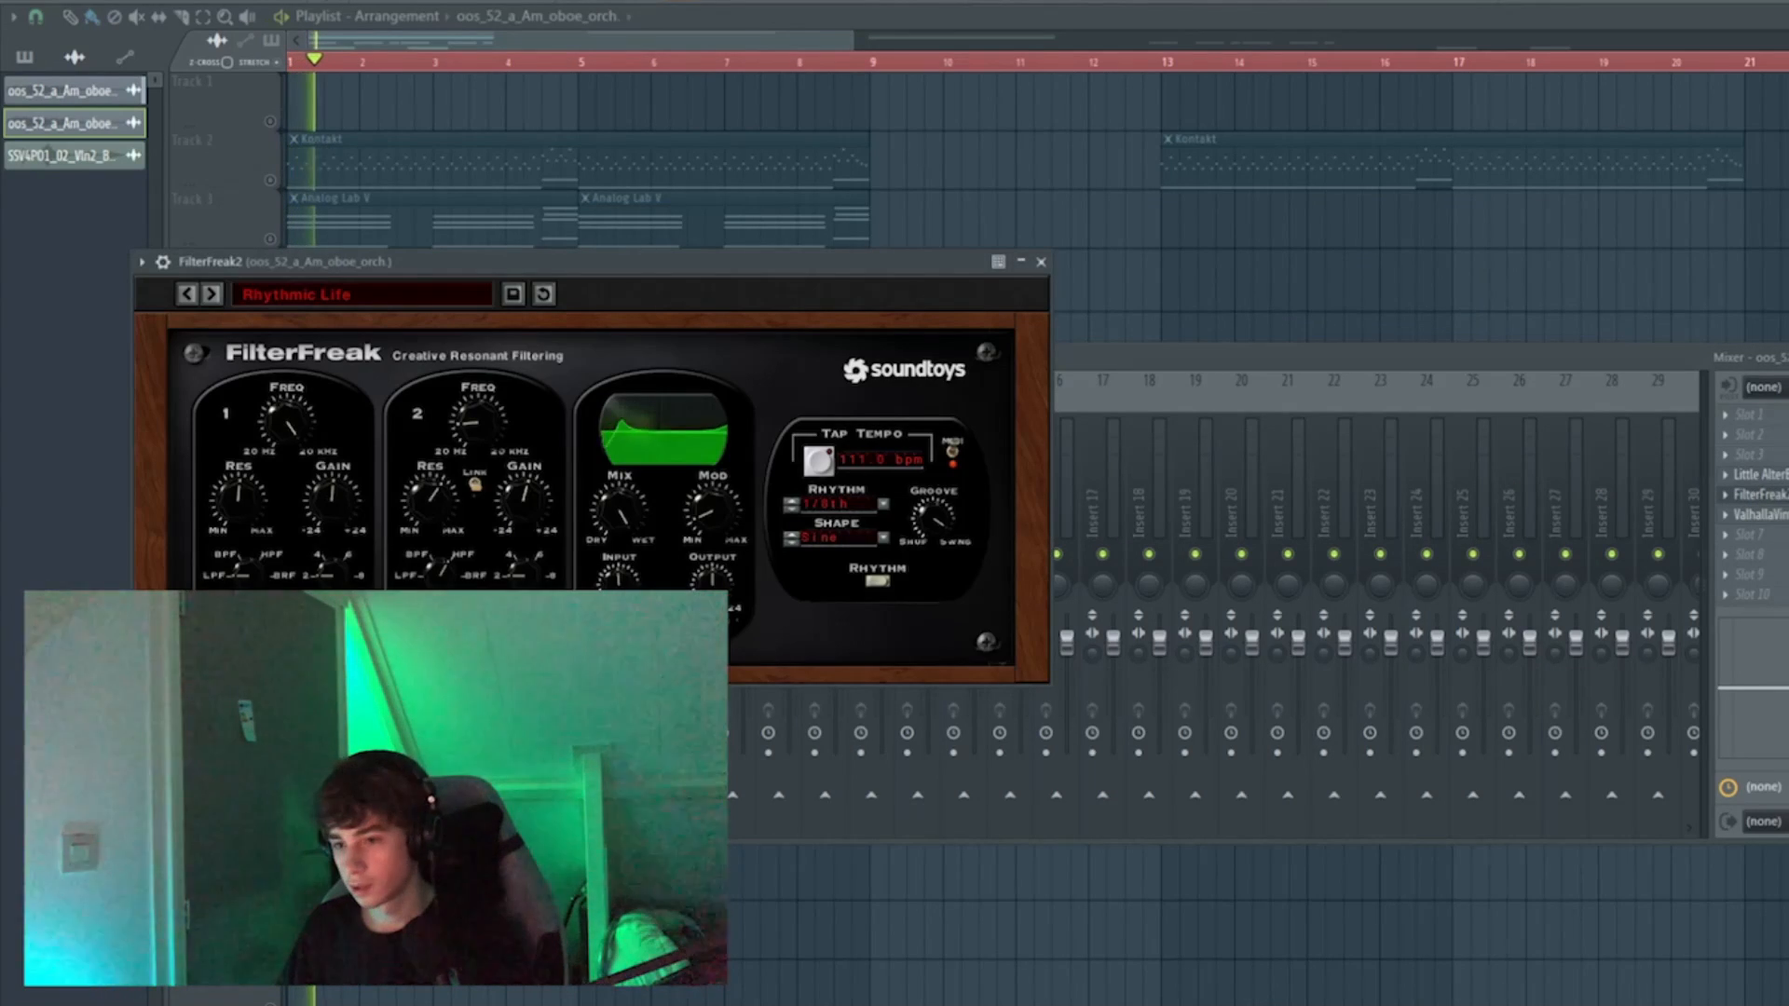
{"action": "left_click_drag", "start_coordinate": [571, 260], "coordinate": [633, 283]}
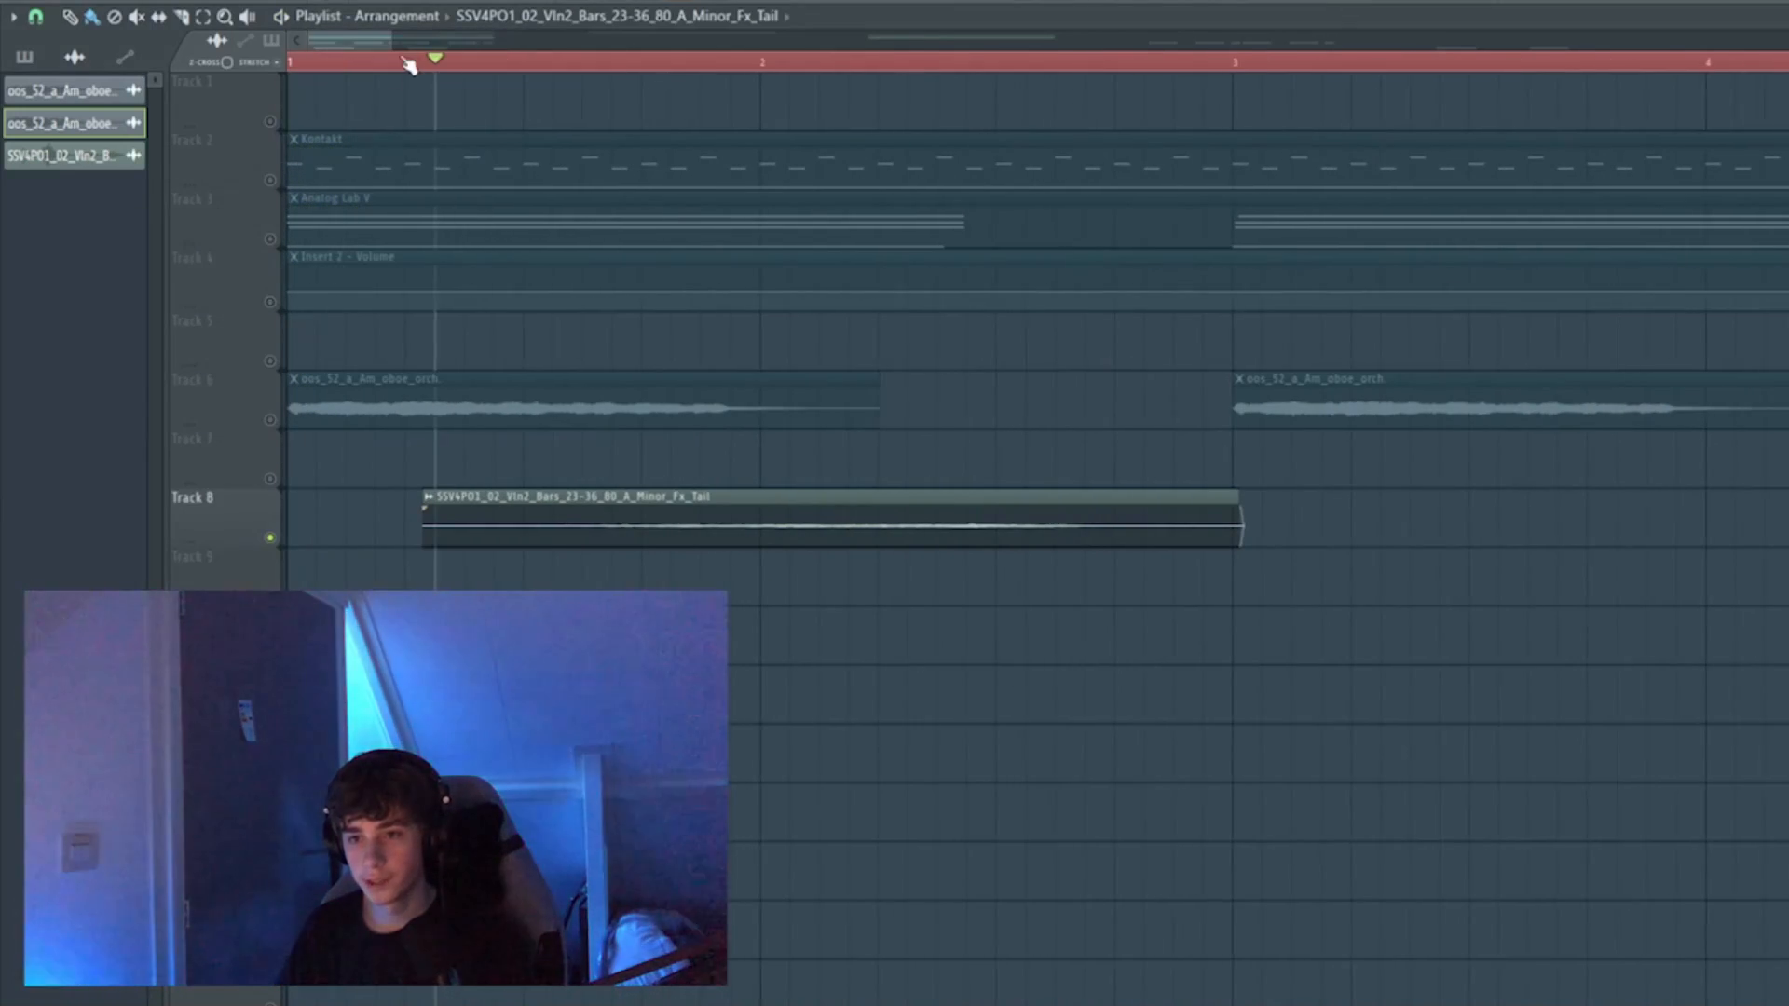
Set the playhead to start near bar 1
{"action": "left_click", "coordinate": [768, 61]}
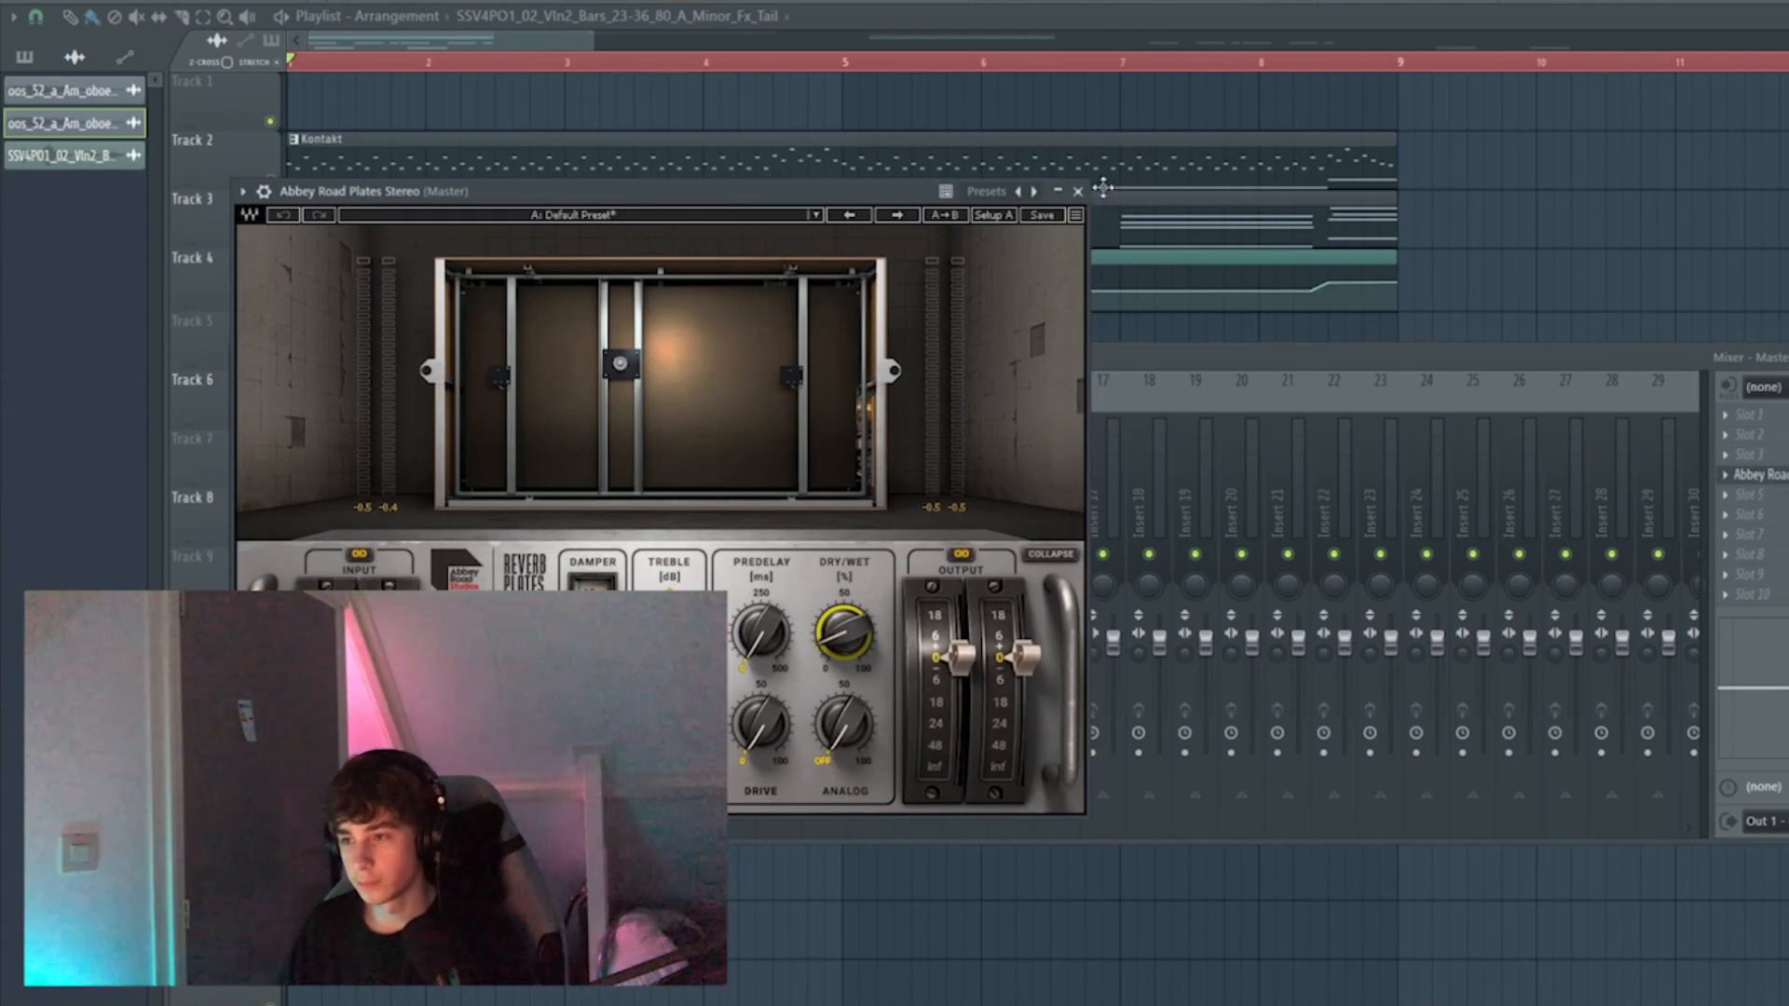
Audition the Abbey Road Plates reverb, then close its window
{"action": "left_click", "coordinate": [1076, 190]}
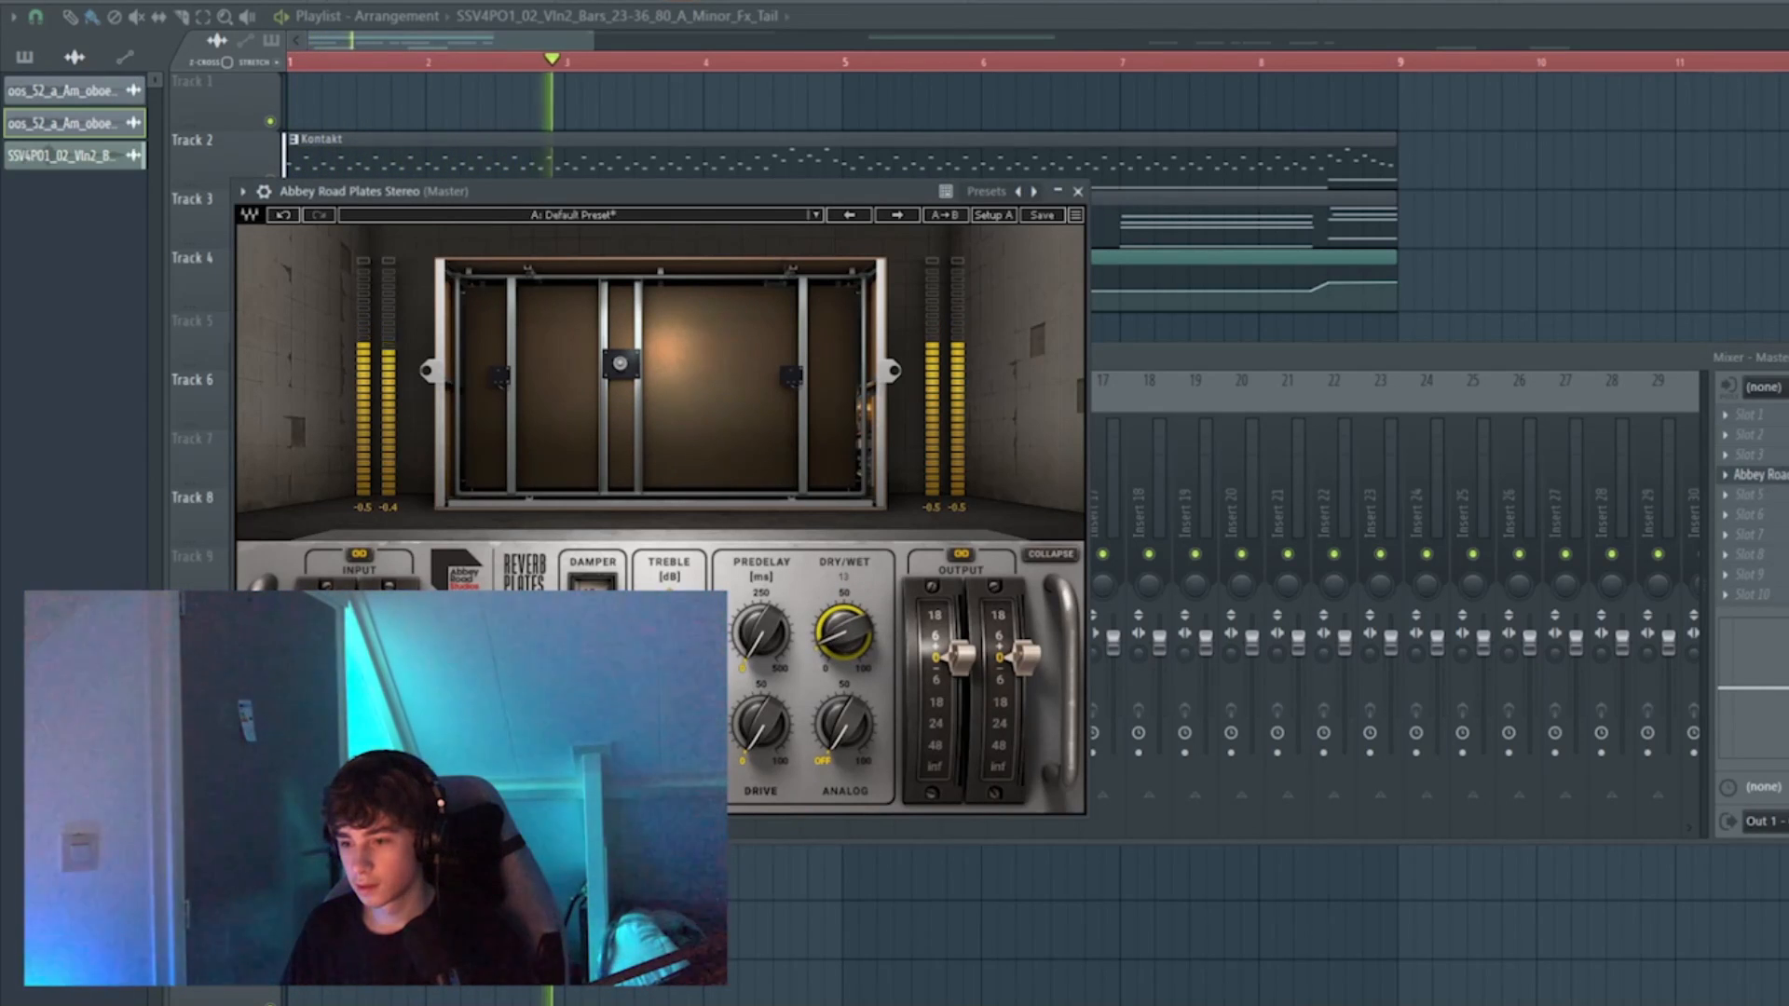
{"action": "left_click", "coordinate": [1076, 190]}
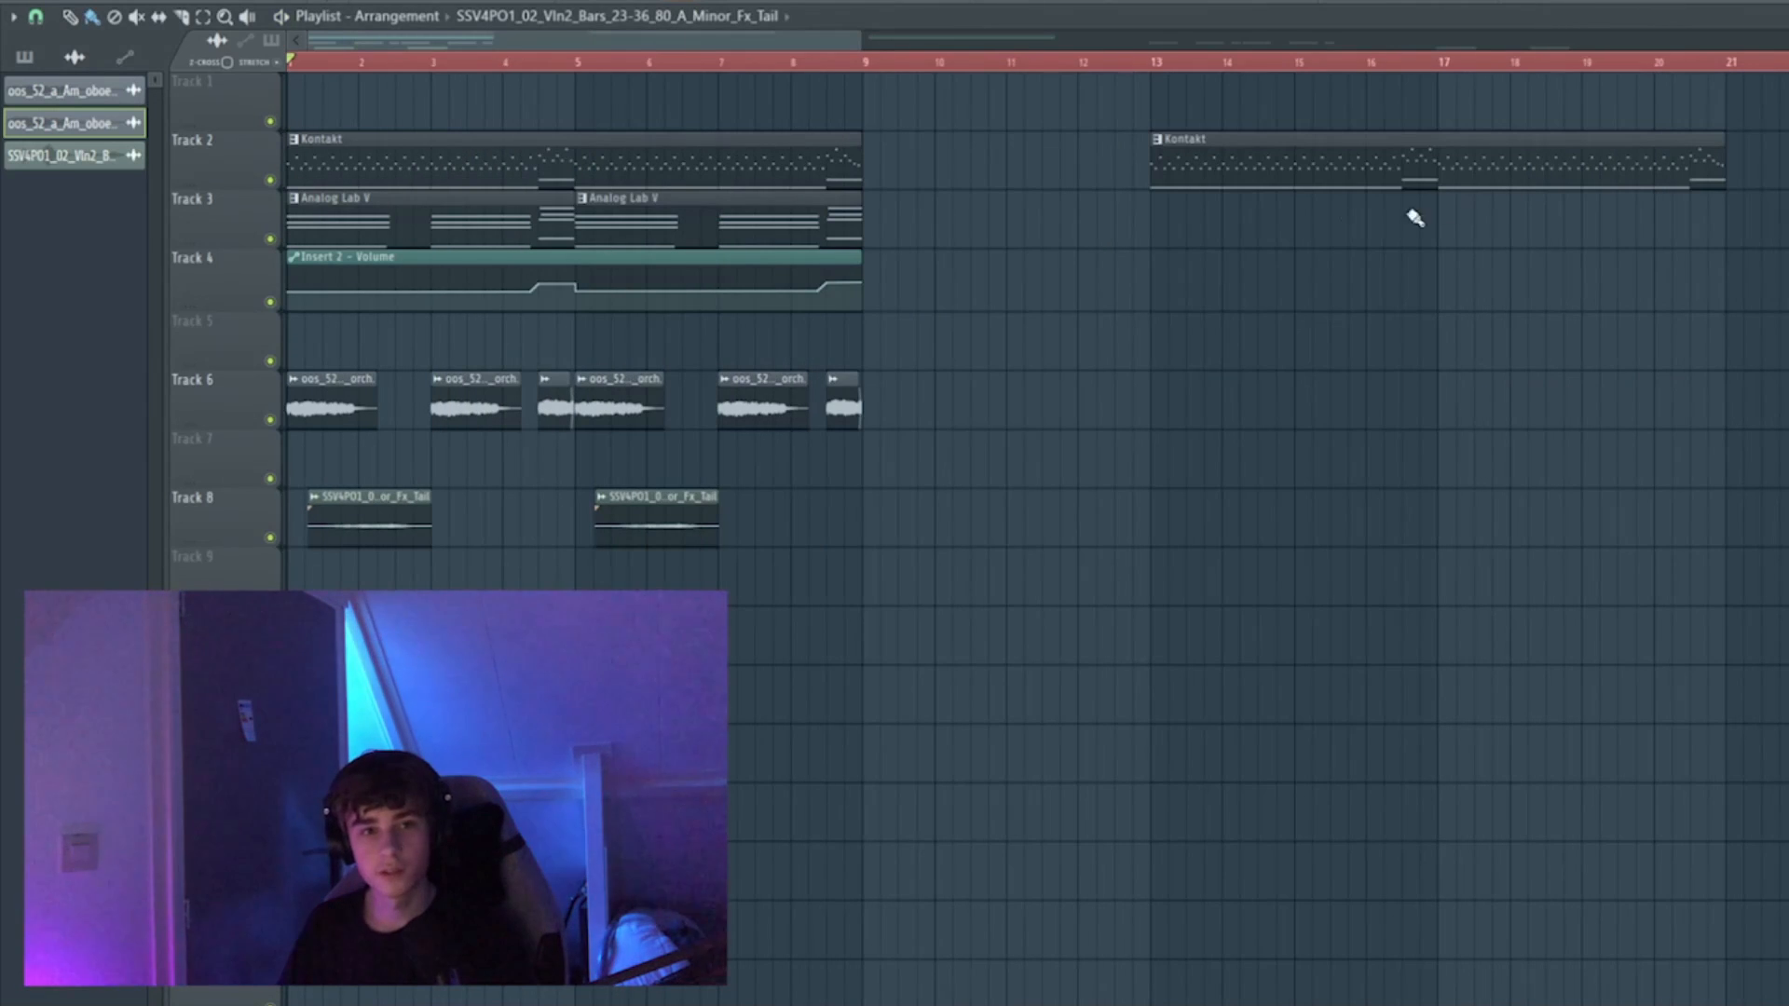
{"action": "scroll", "scroll_direction": "down", "scroll_amount": 3}
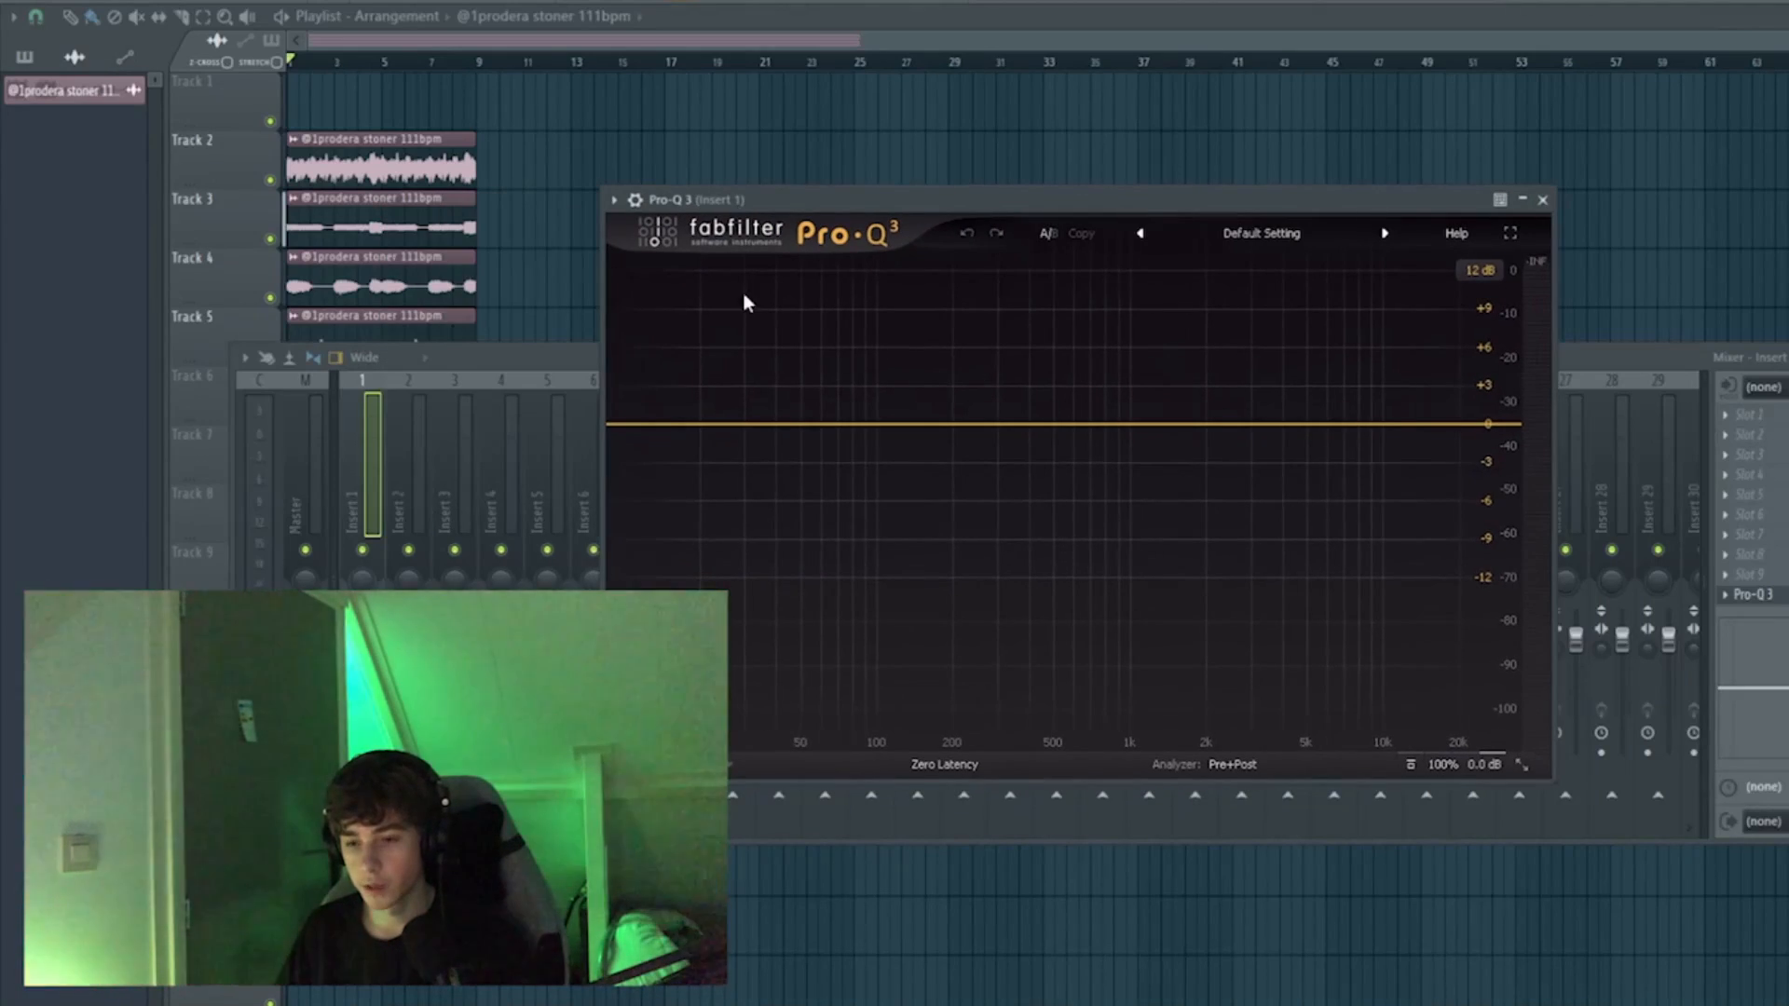
Add a 36 dB/oct low cut near 132 Hz in Pro-Q 3 and close the EQ
{"action": "left_click", "coordinate": [906, 505]}
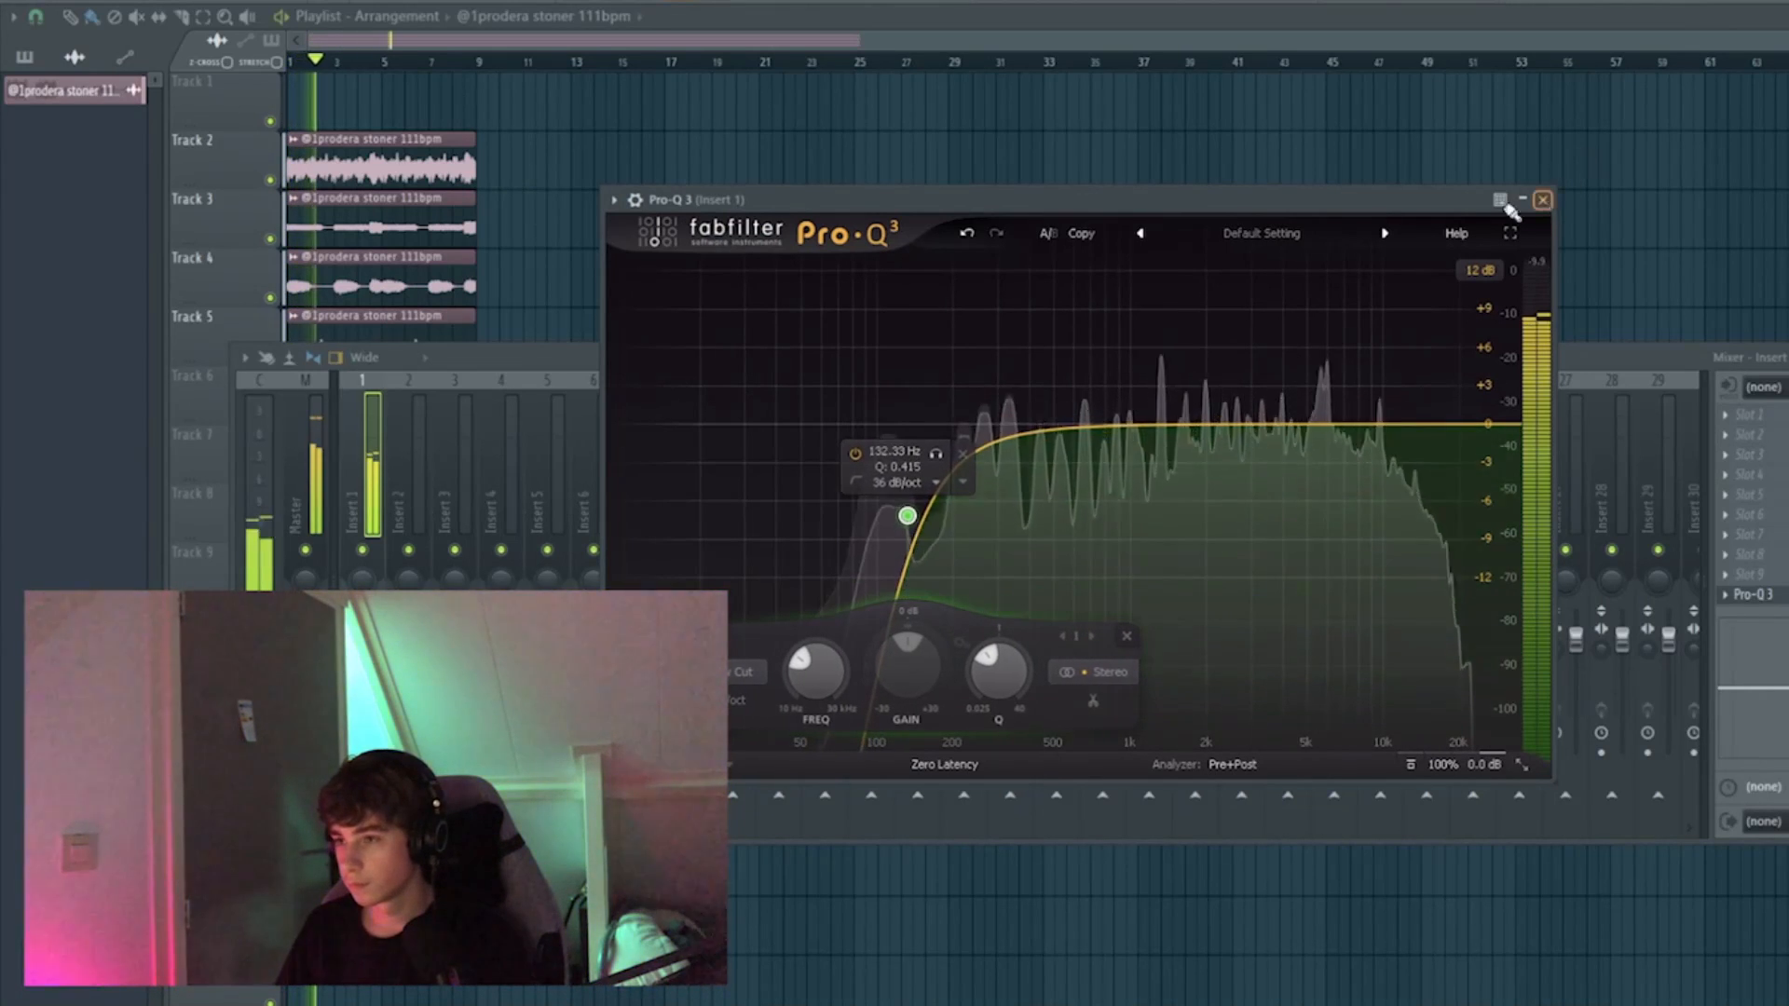
{"action": "left_click", "coordinate": [1541, 200]}
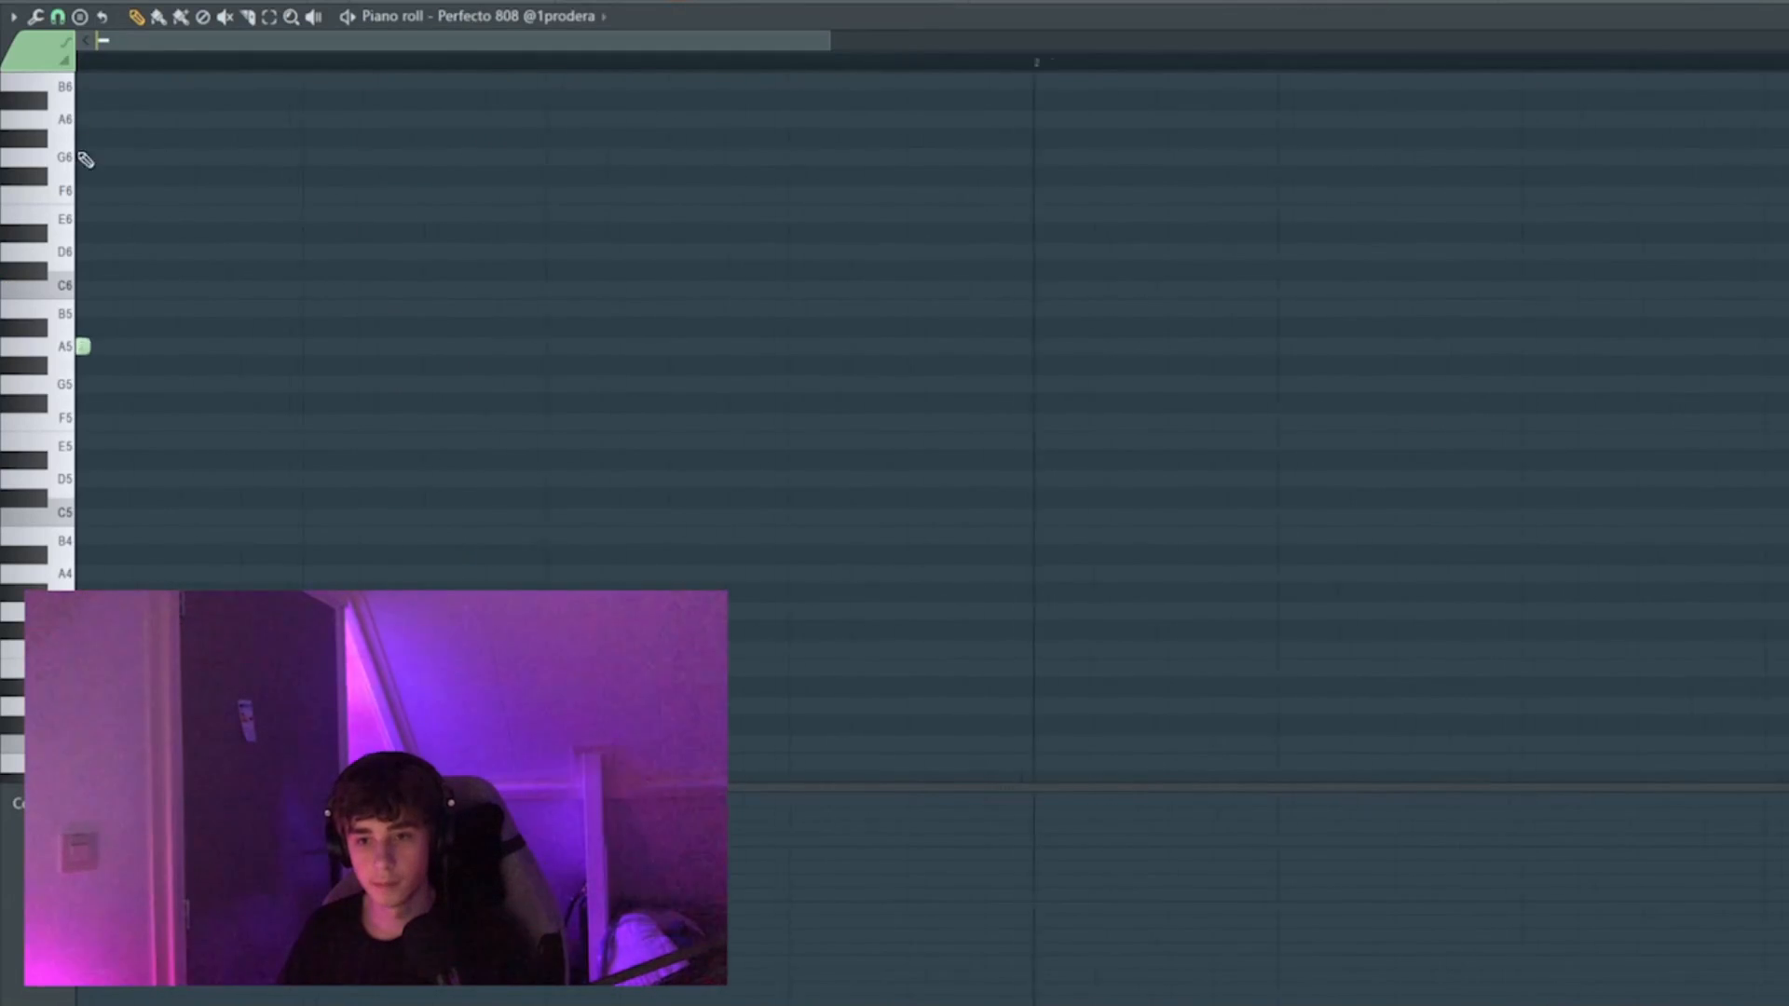
Draw a run of A#4 808 notes with the pencil and reposition the playback start
{"action": "left_click_drag", "start_coordinate": [85, 345], "coordinate": [192, 346]}
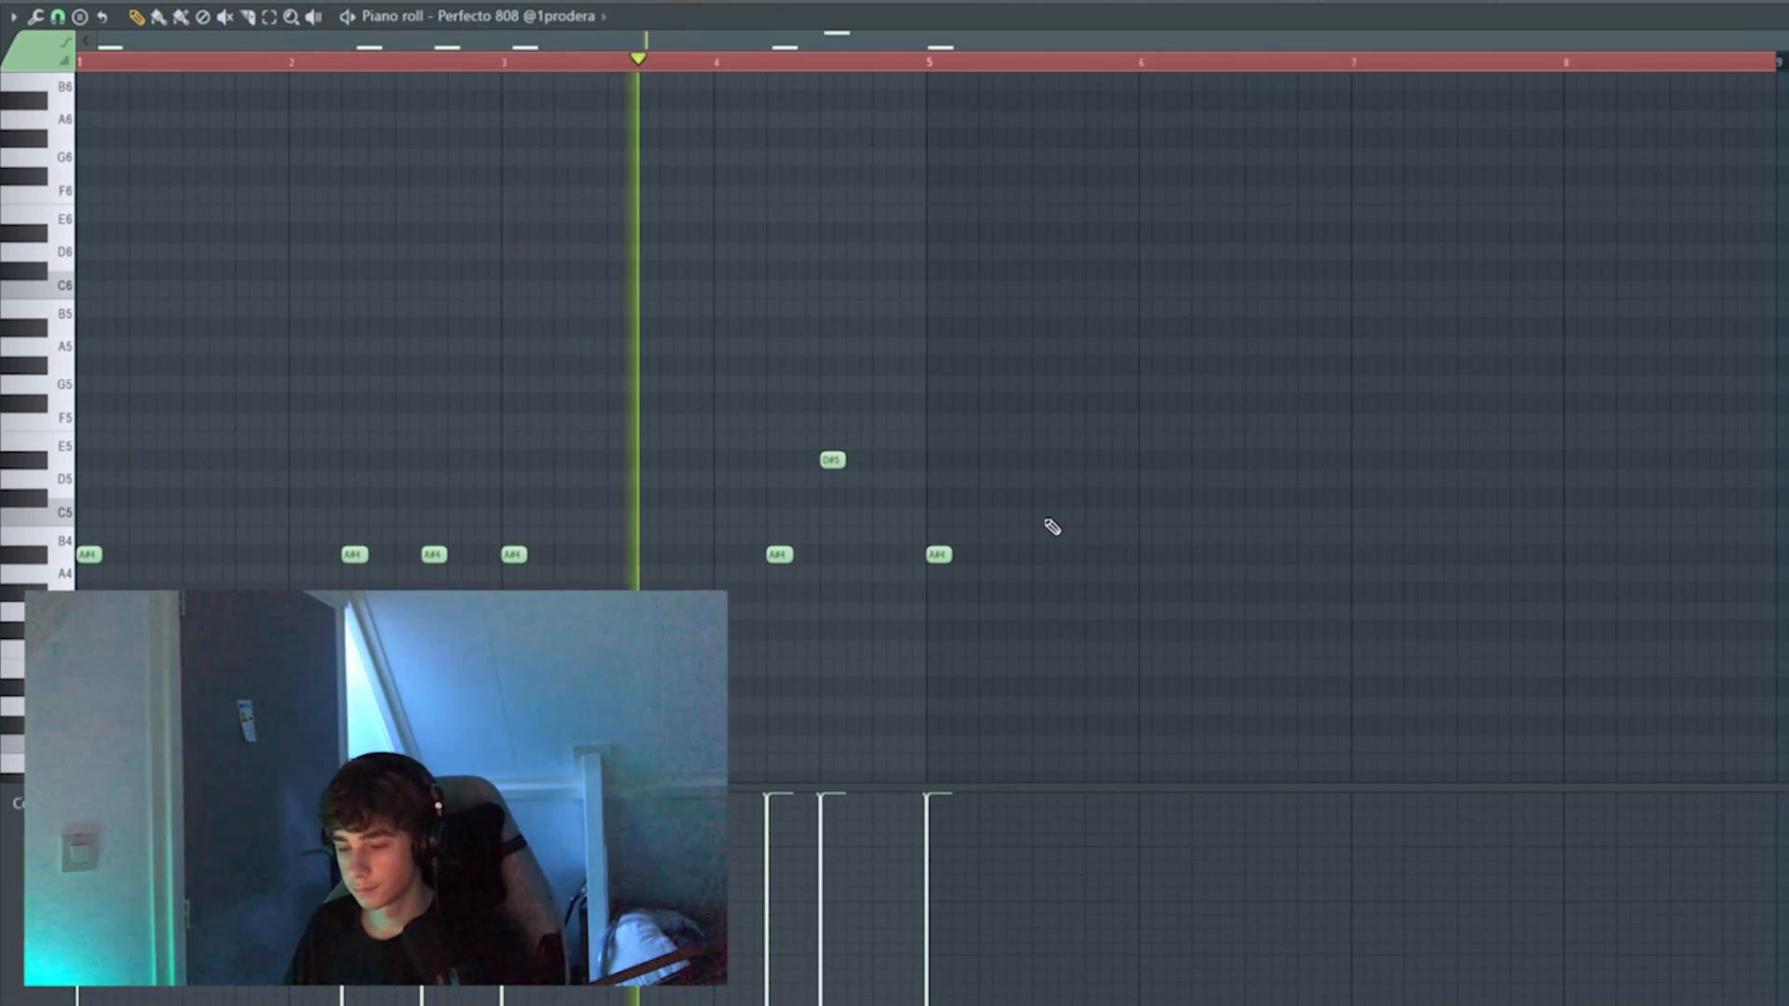
{"action": "left_click", "coordinate": [833, 61]}
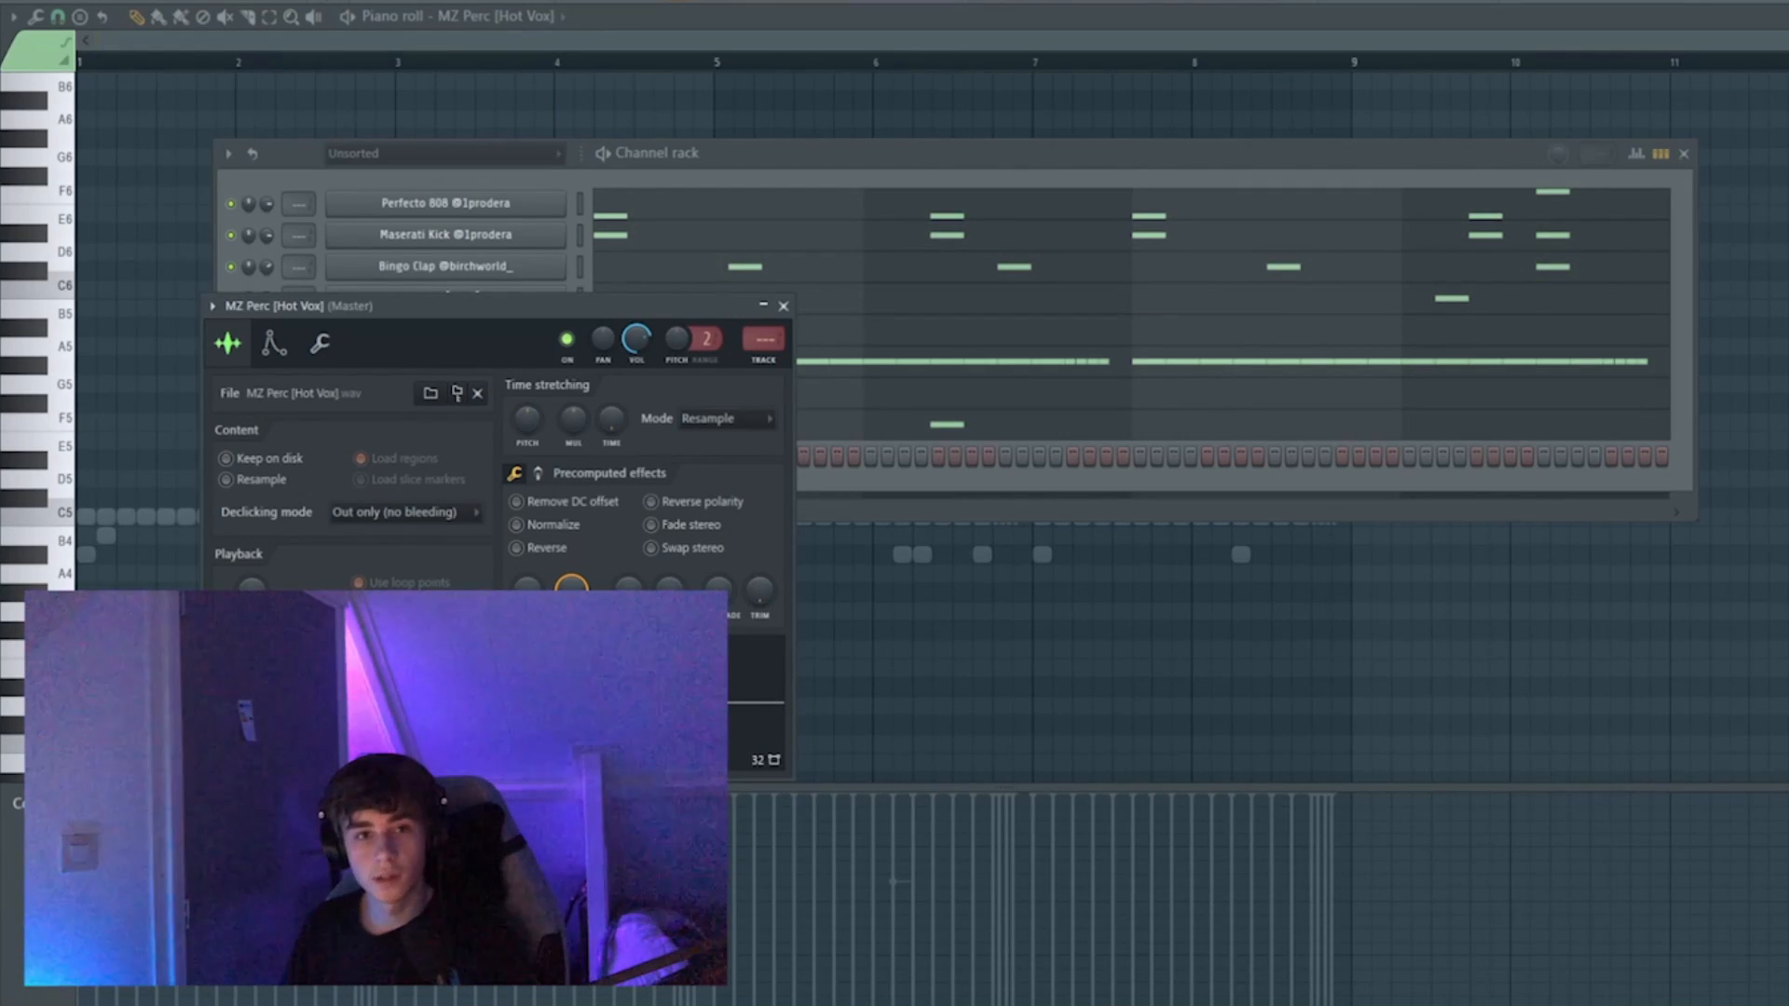
Close the MZ Perc sample settings and play from just before the drums enter at bar 9
{"action": "left_click", "coordinate": [783, 305]}
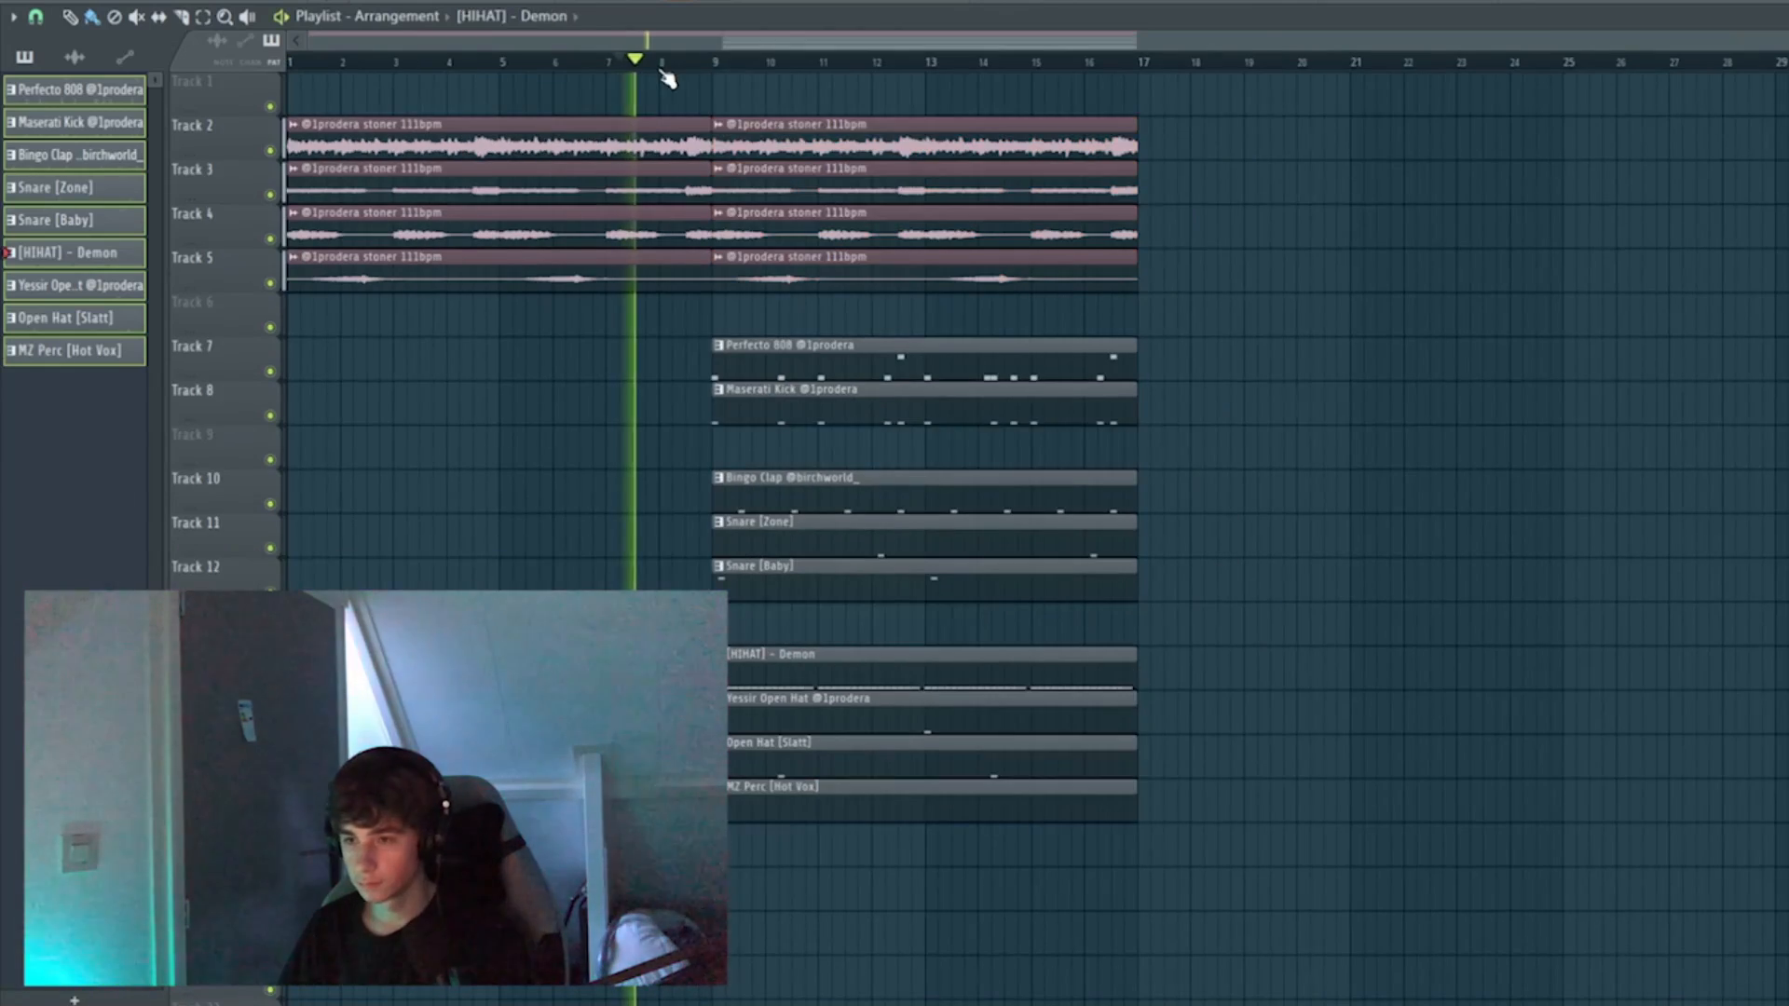
{"action": "left_click", "coordinate": [682, 59]}
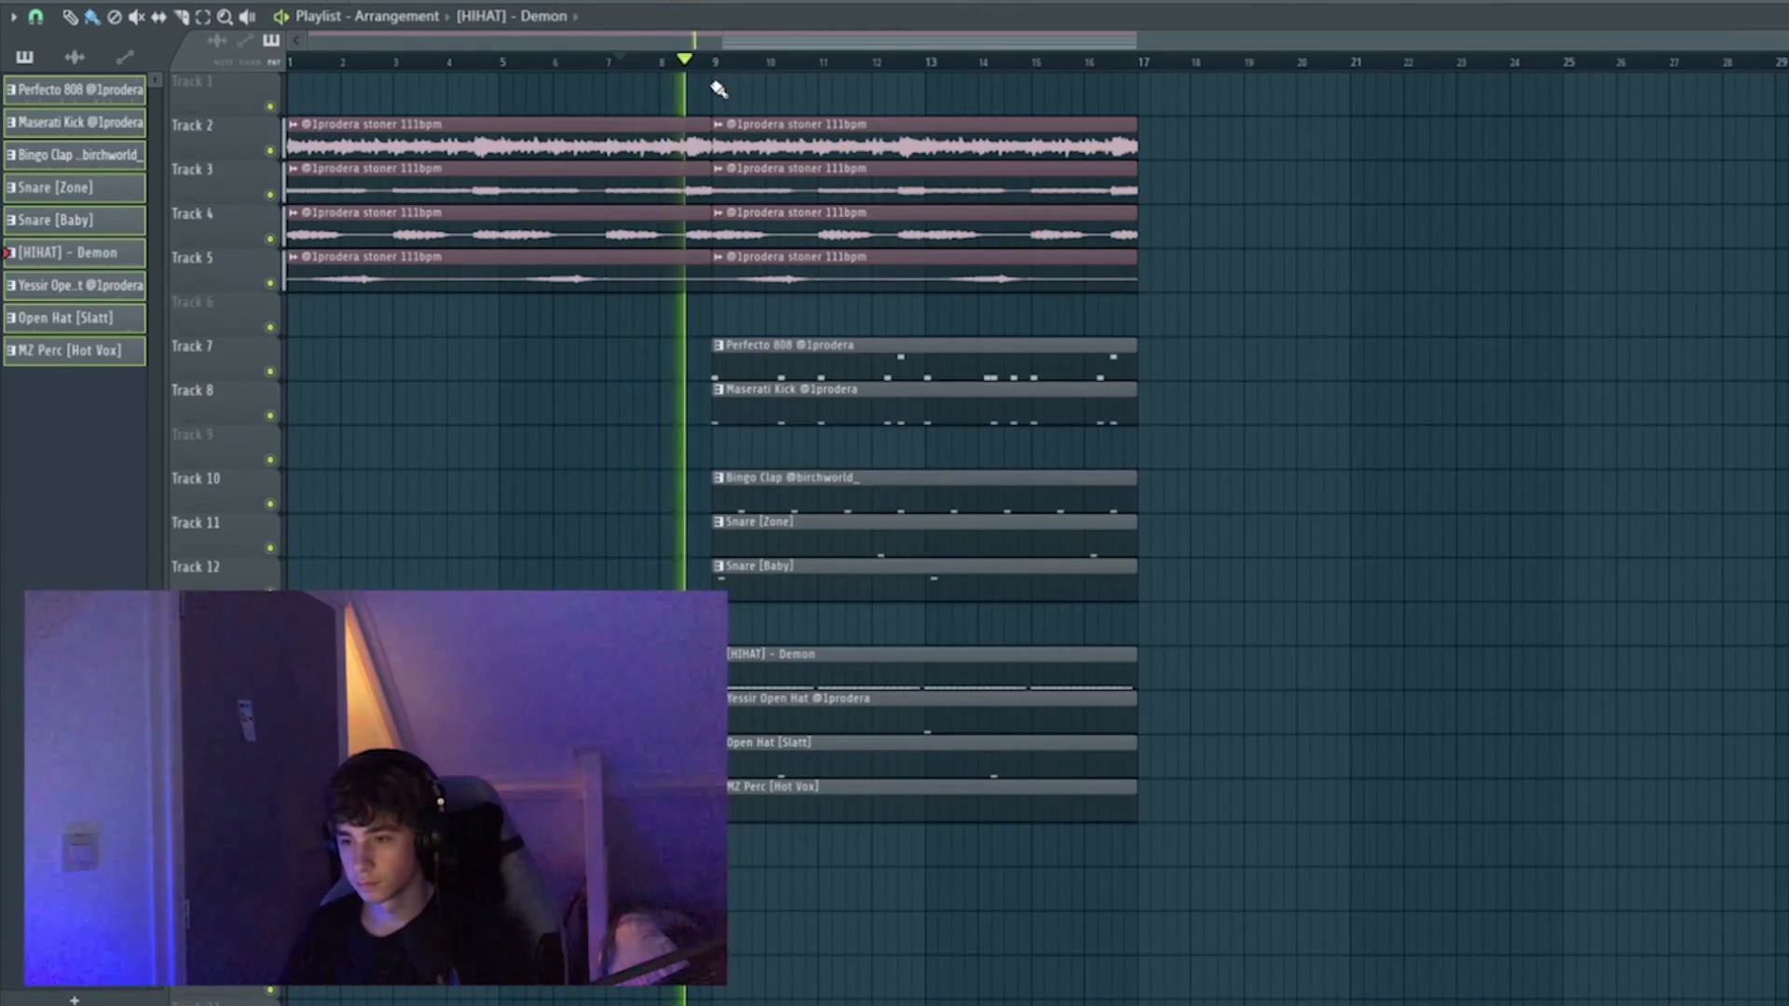